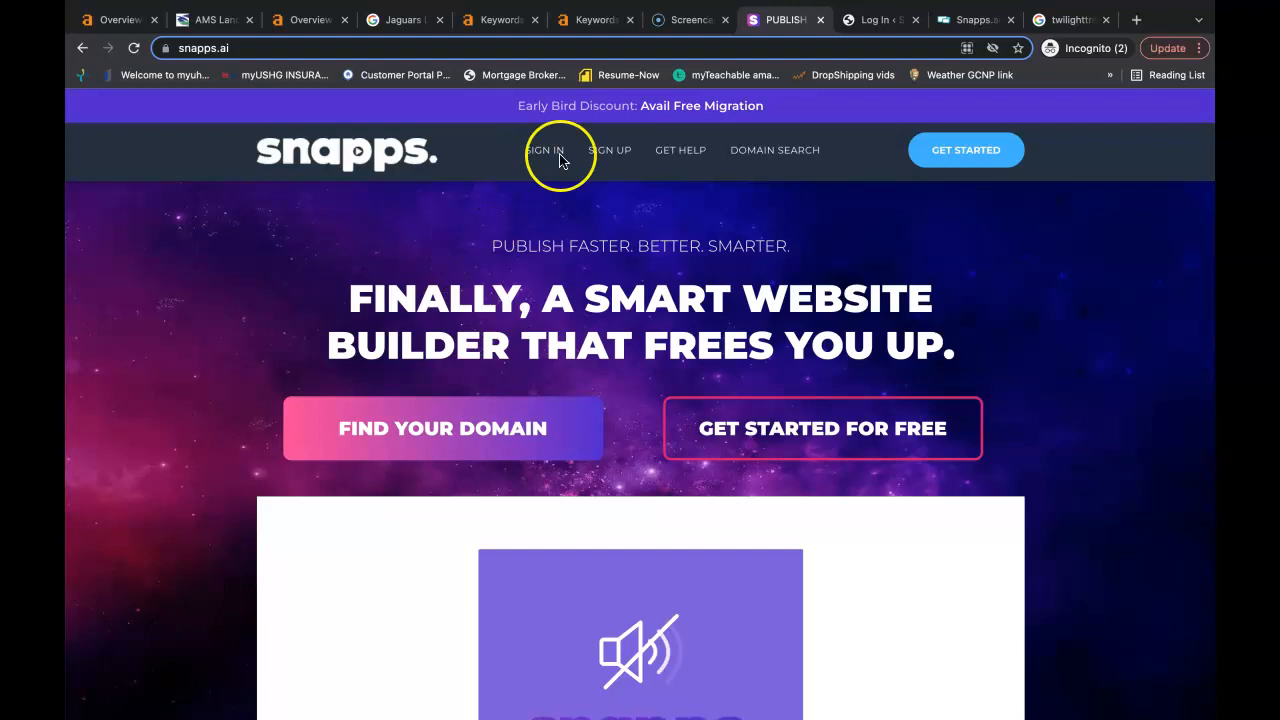
Sign in with the account email and password to reach the websites dashboard
left_click(870, 20)
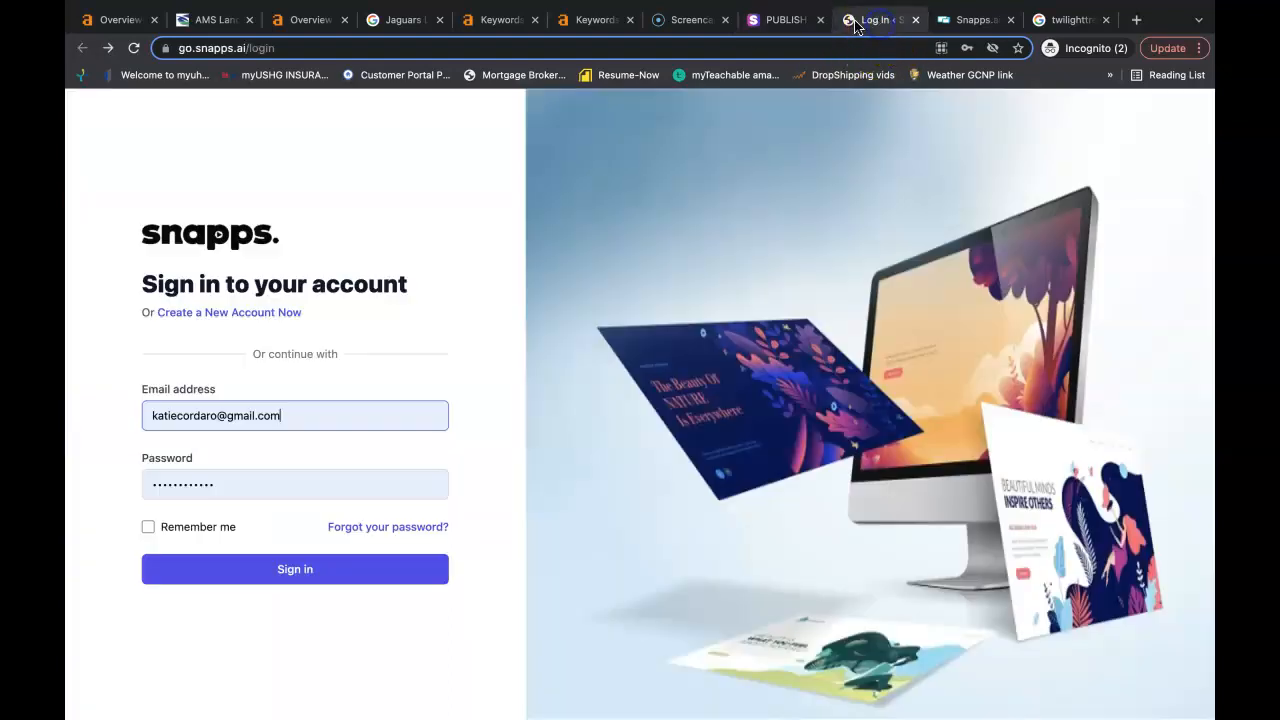
left_click(294, 568)
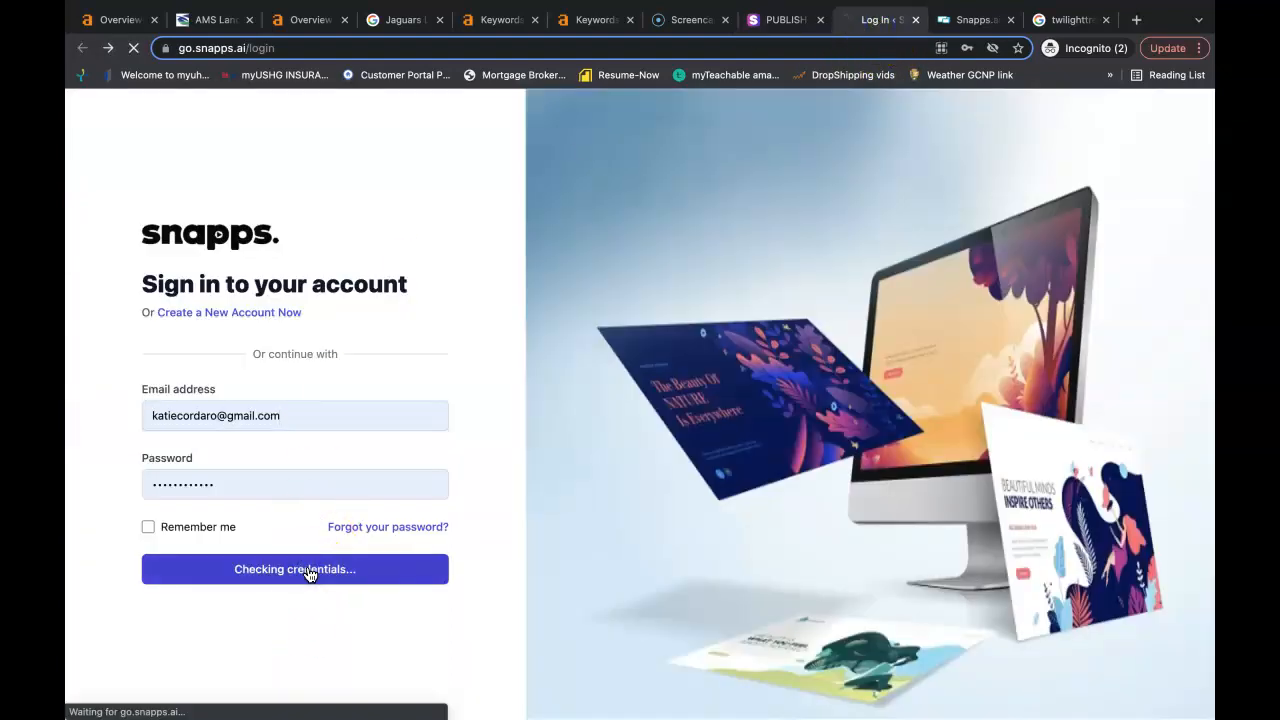
left_click(294, 568)
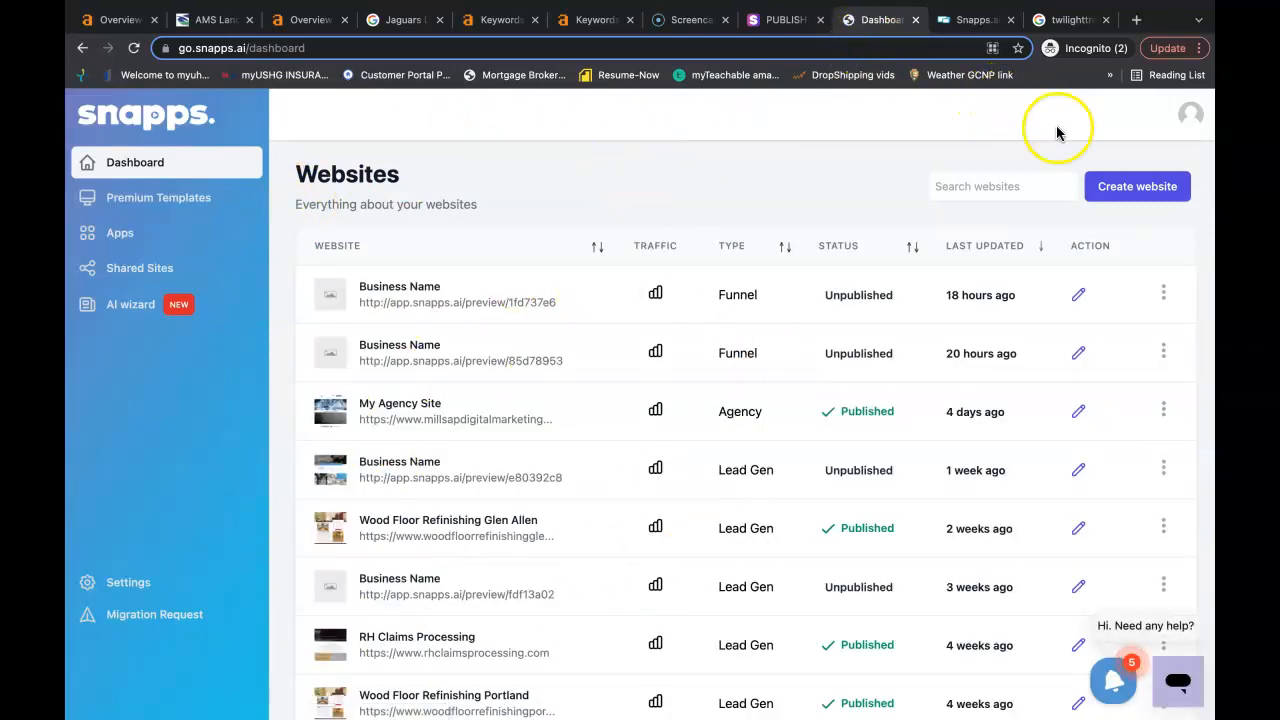
Create a new website, searching the template gallery for 'la' to find the lawn care template
left_click(1136, 186)
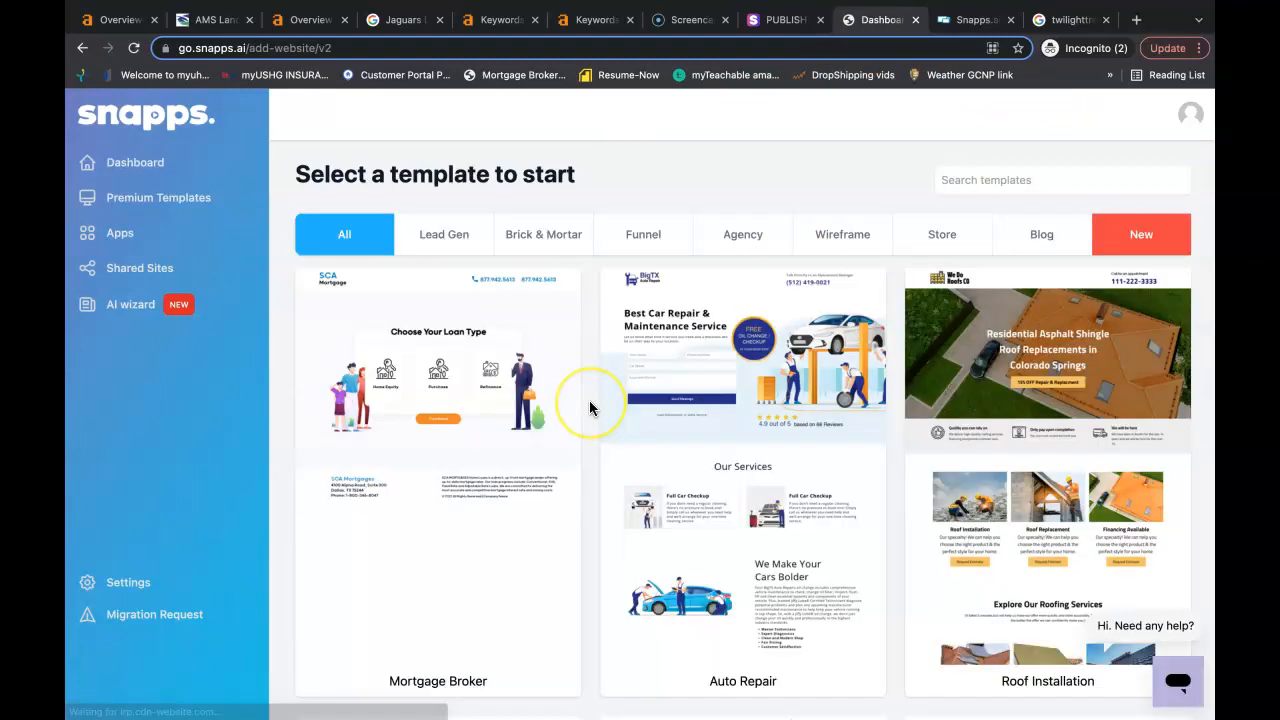
scroll("down", 3)
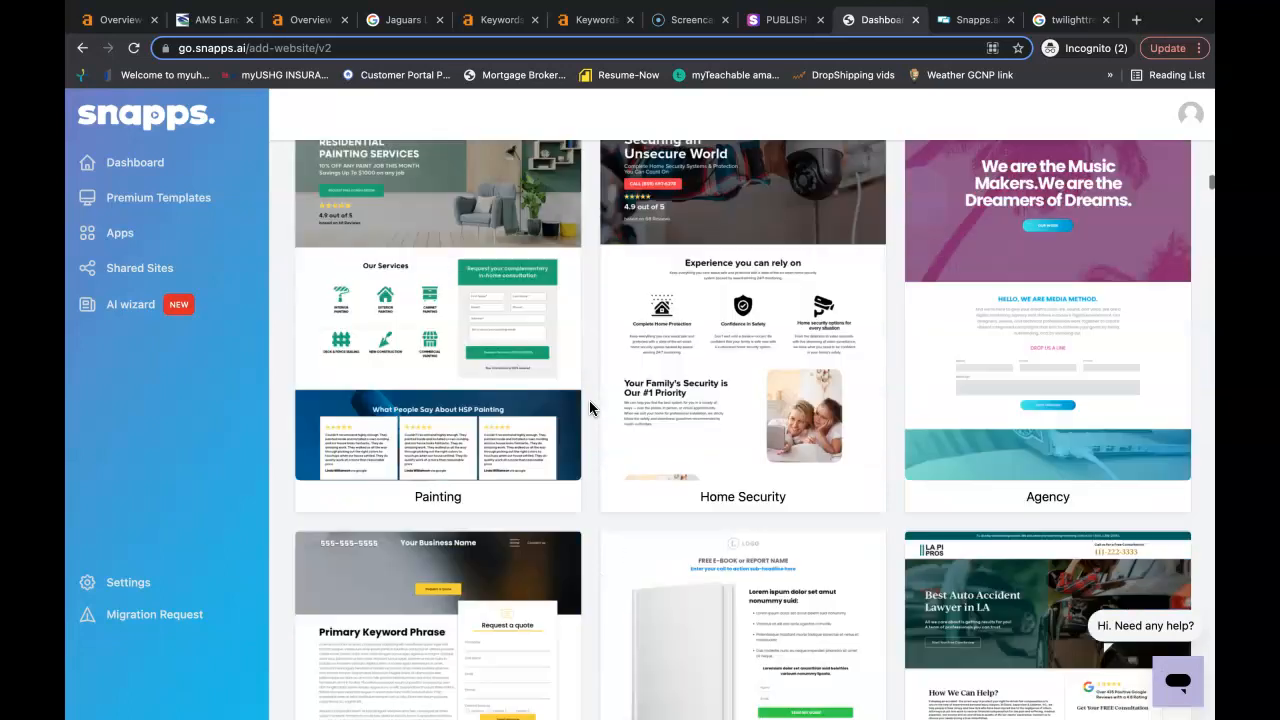
scroll("down", 3)
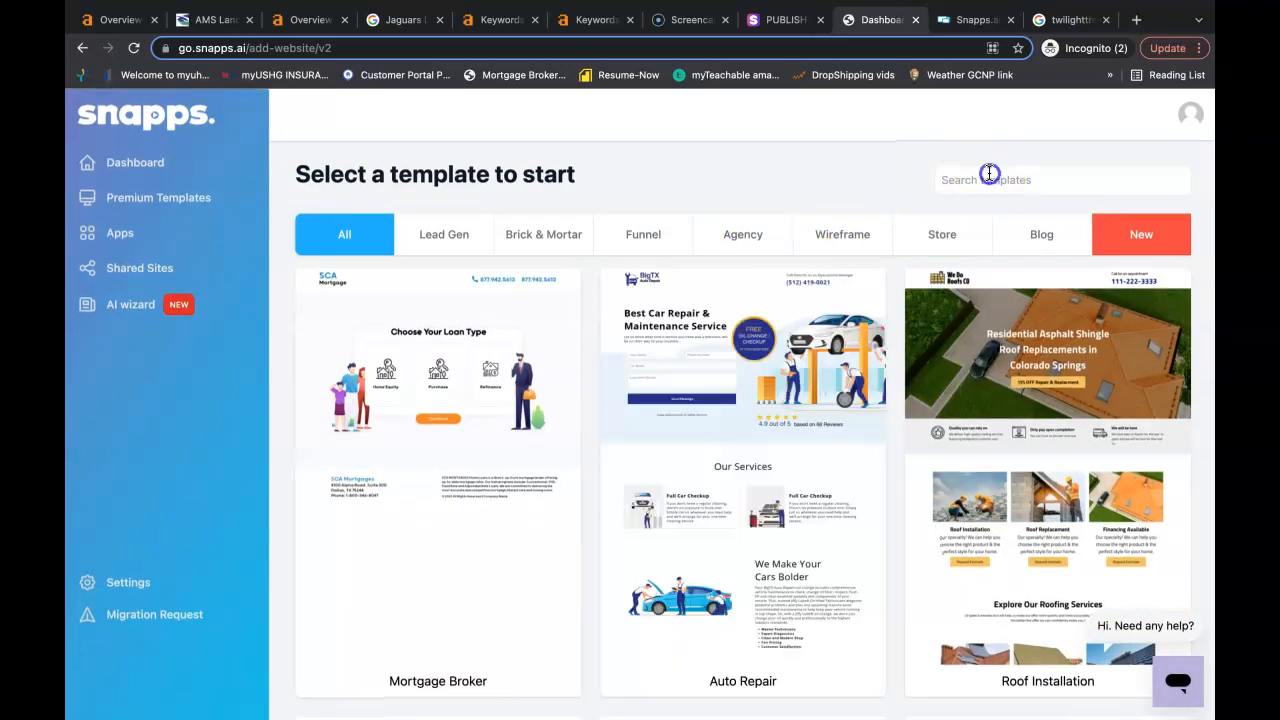
left_click(1060, 180)
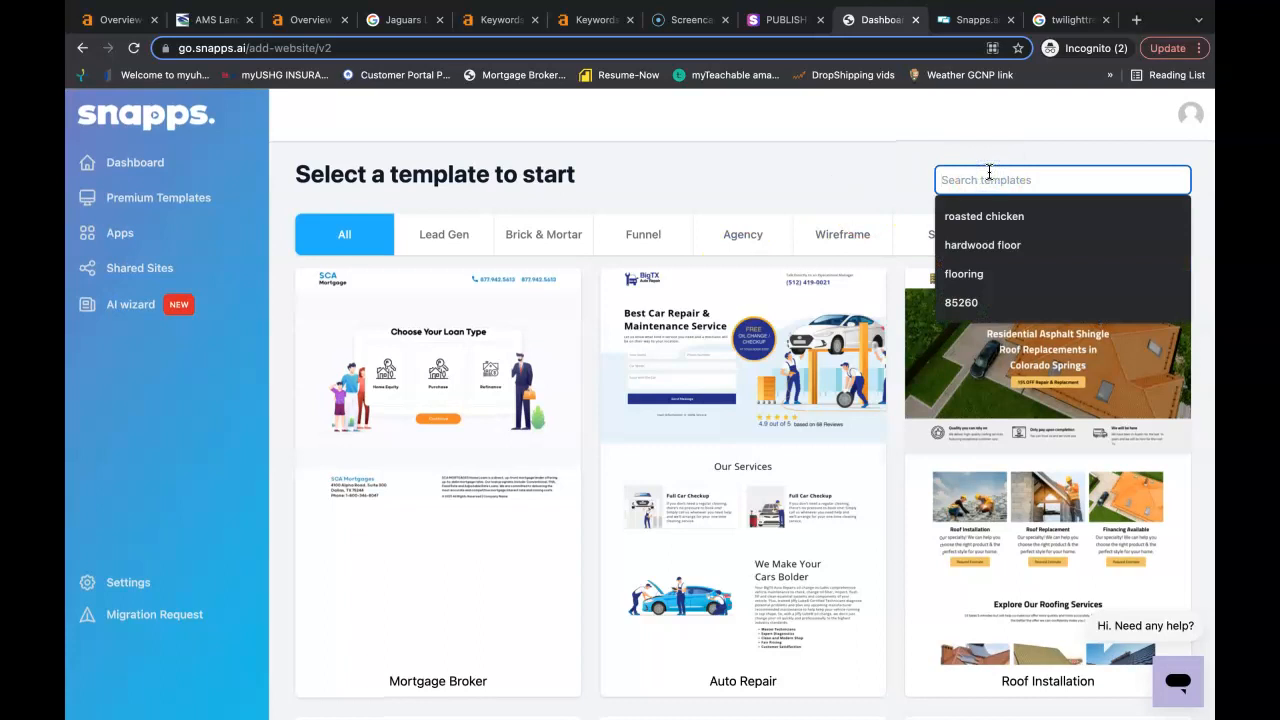
type("la")
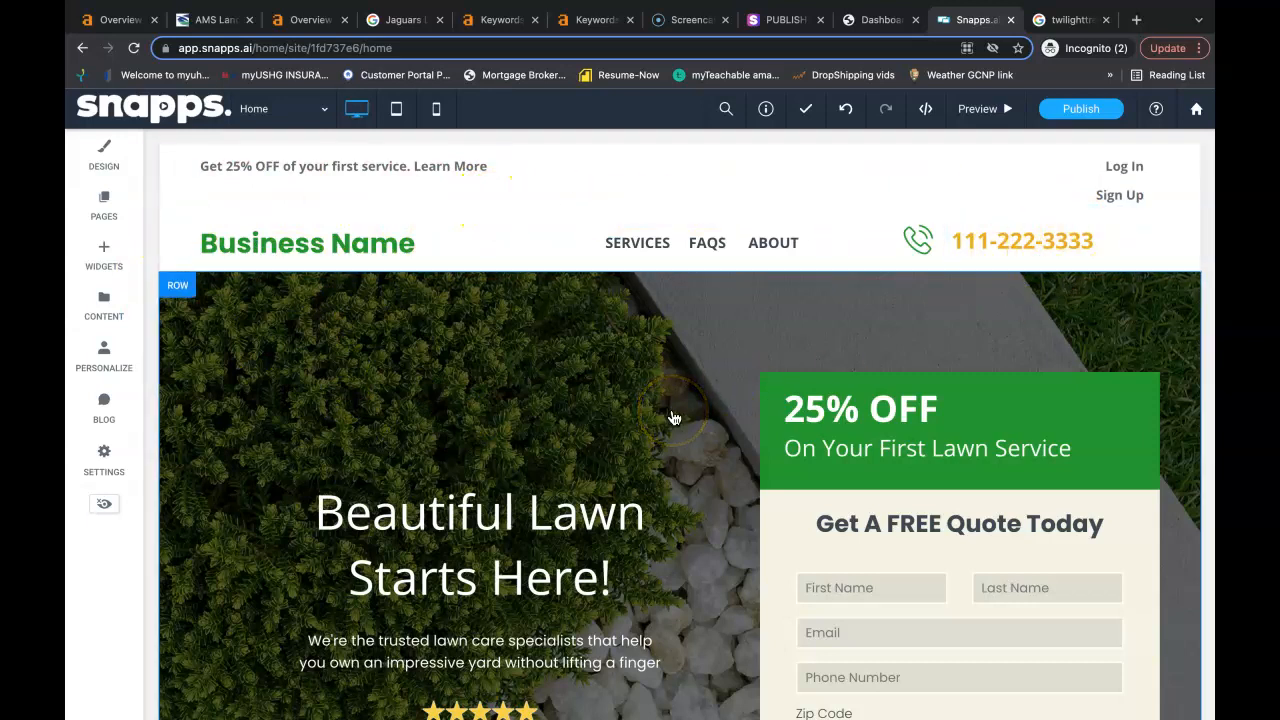
scroll("down", 3)
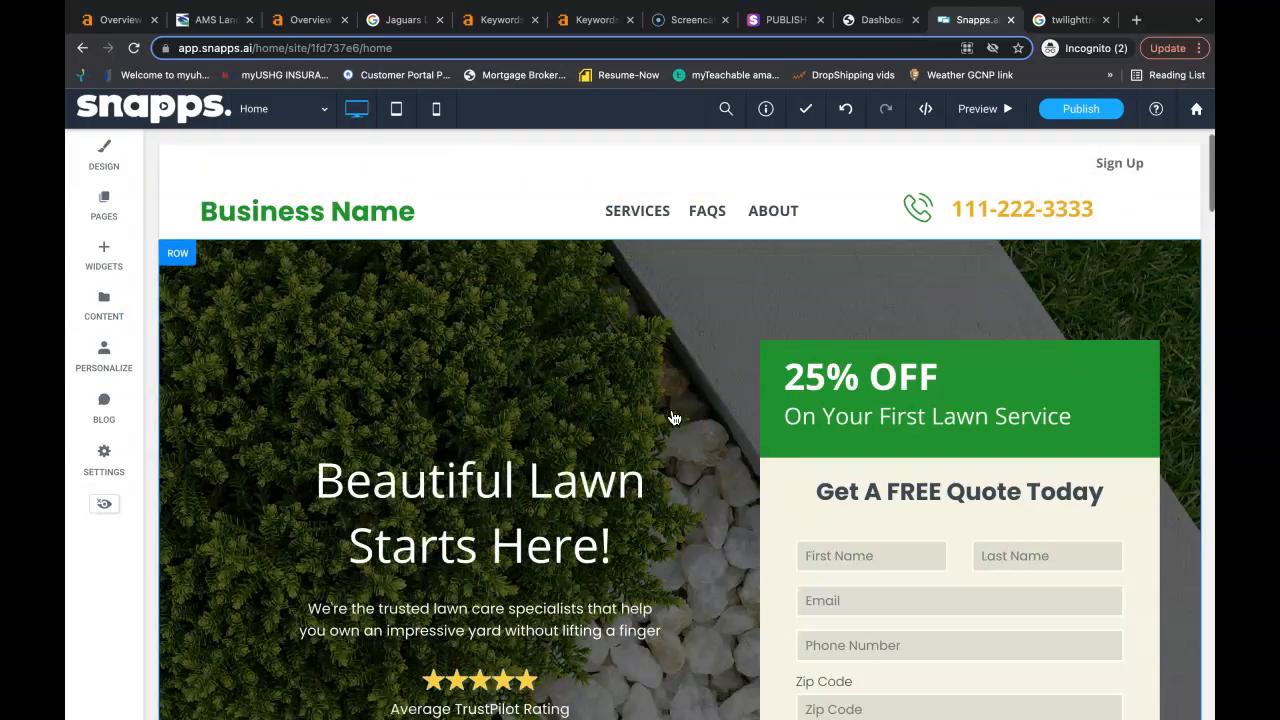
scroll("down", 3)
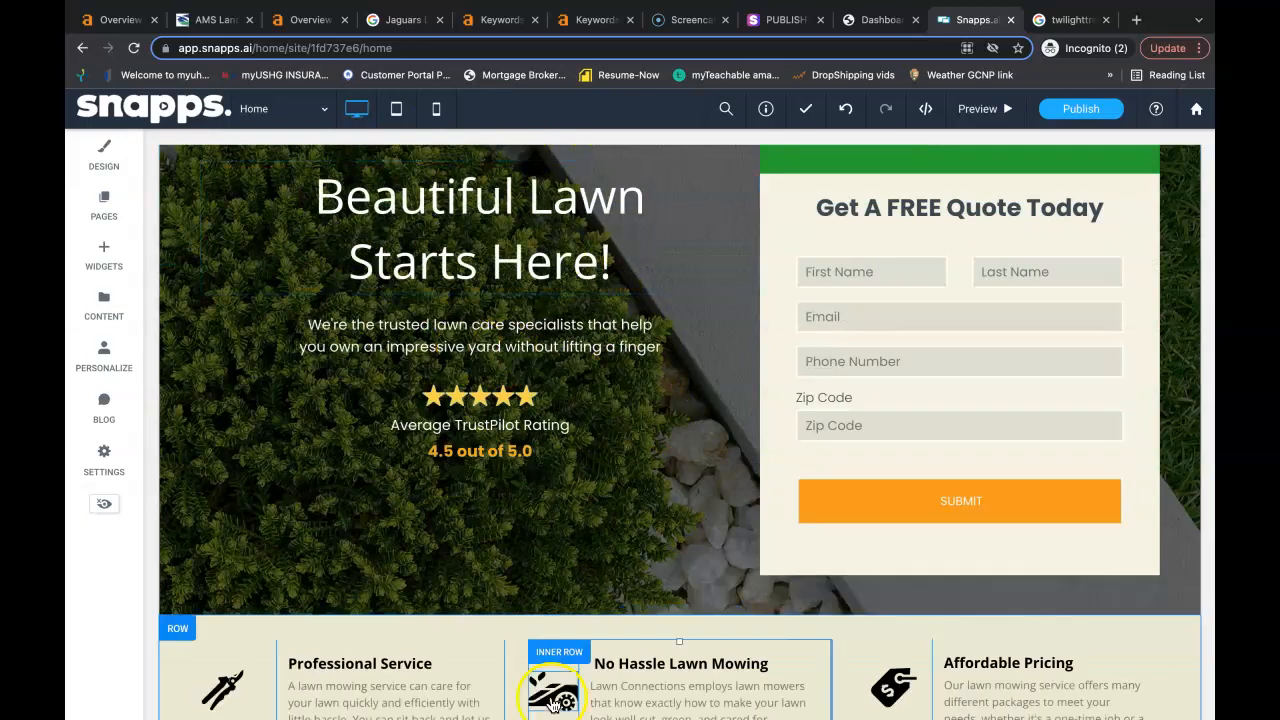
scroll("down", 3)
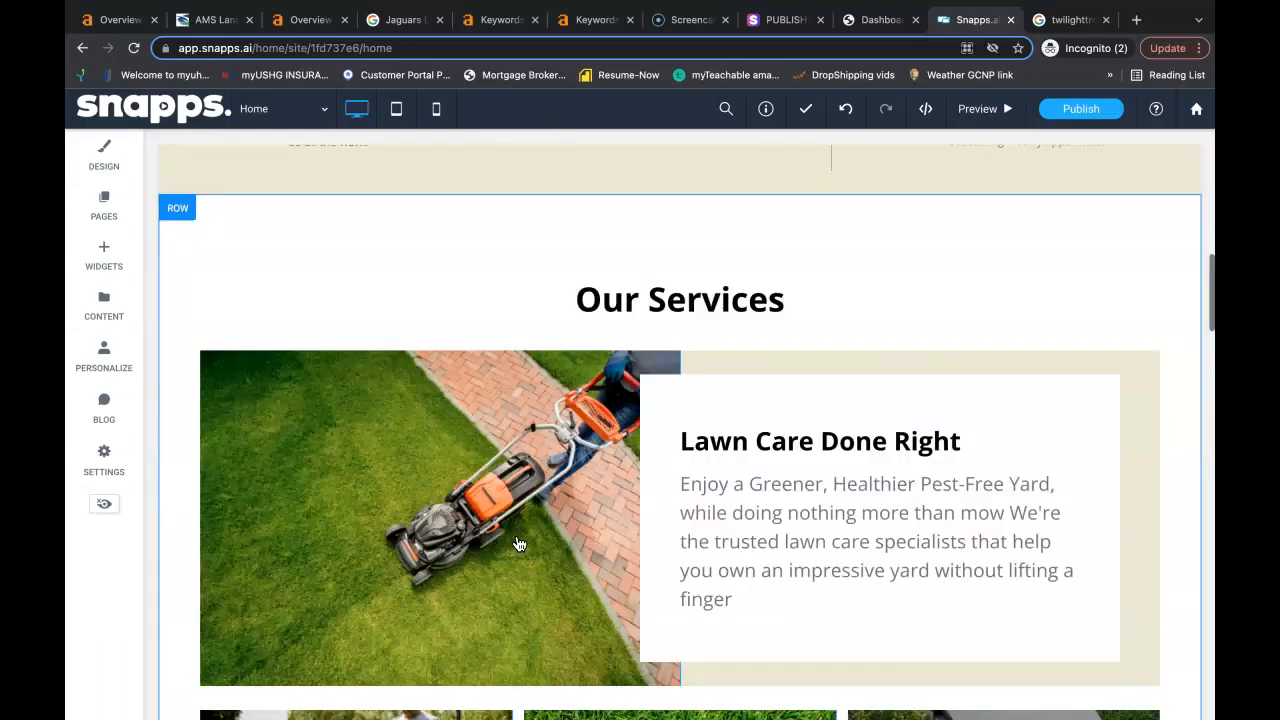
scroll("down", 3)
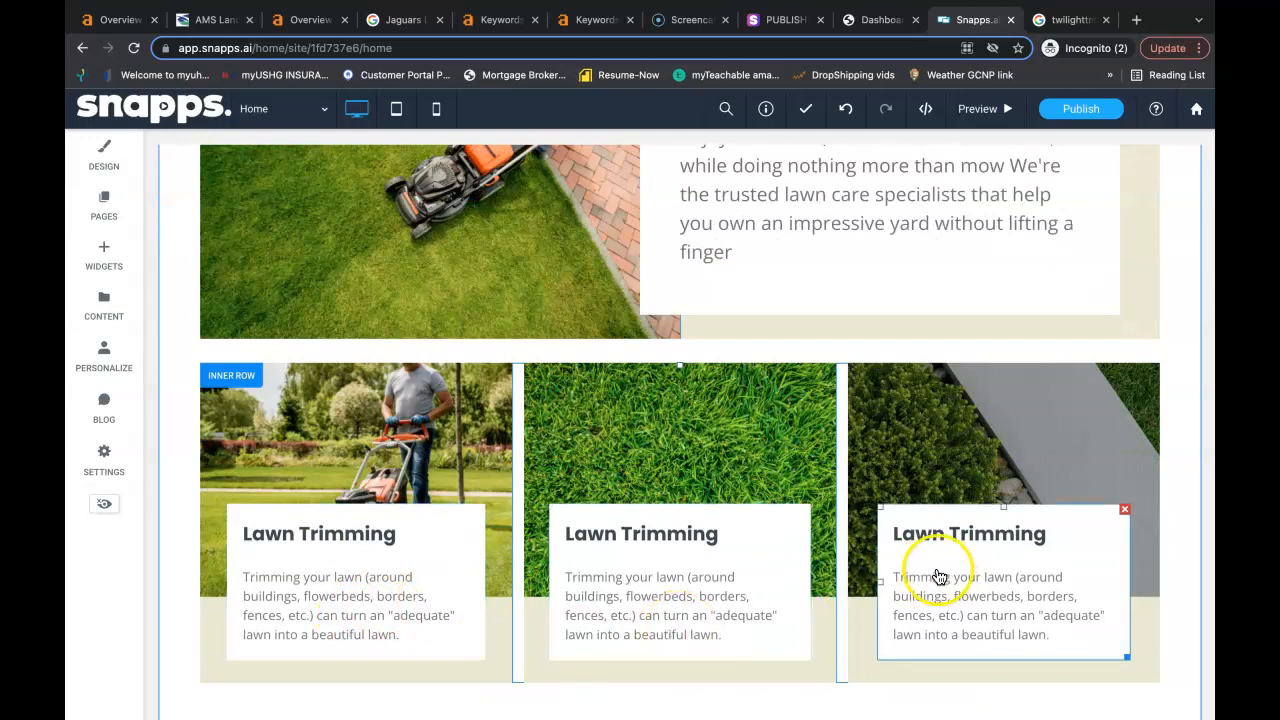
scroll("down", 3)
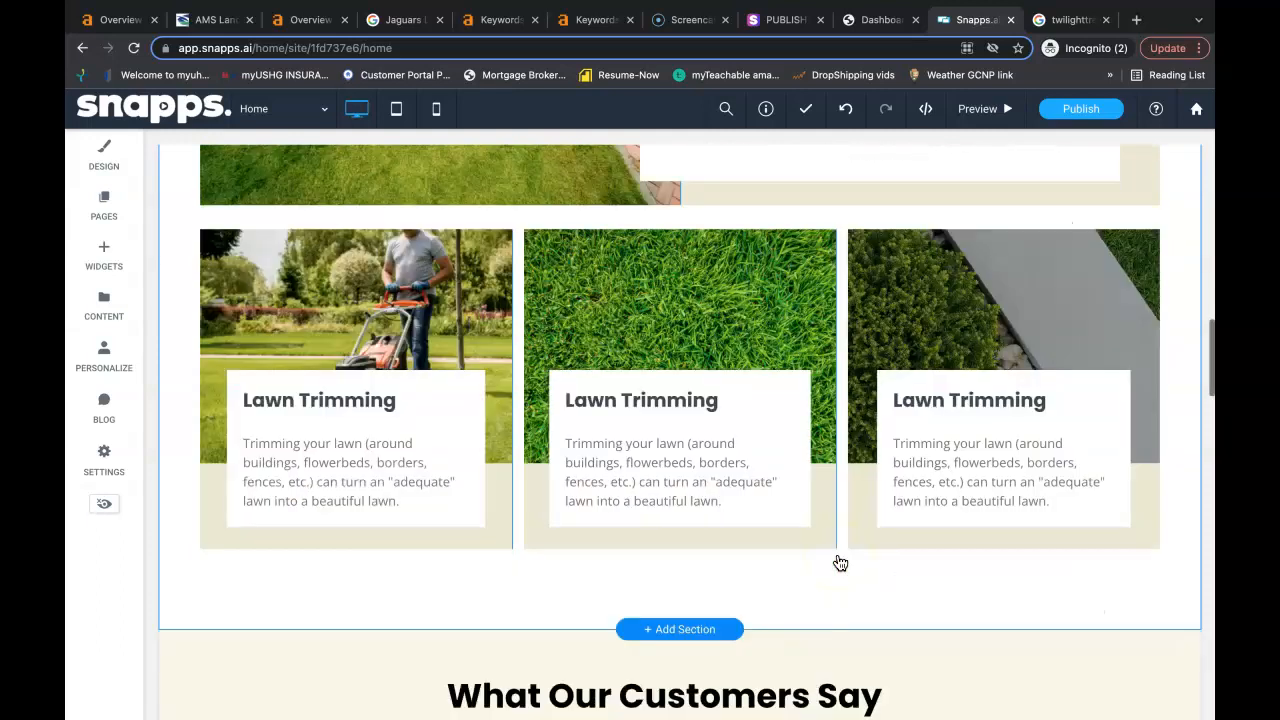
scroll("down", 3)
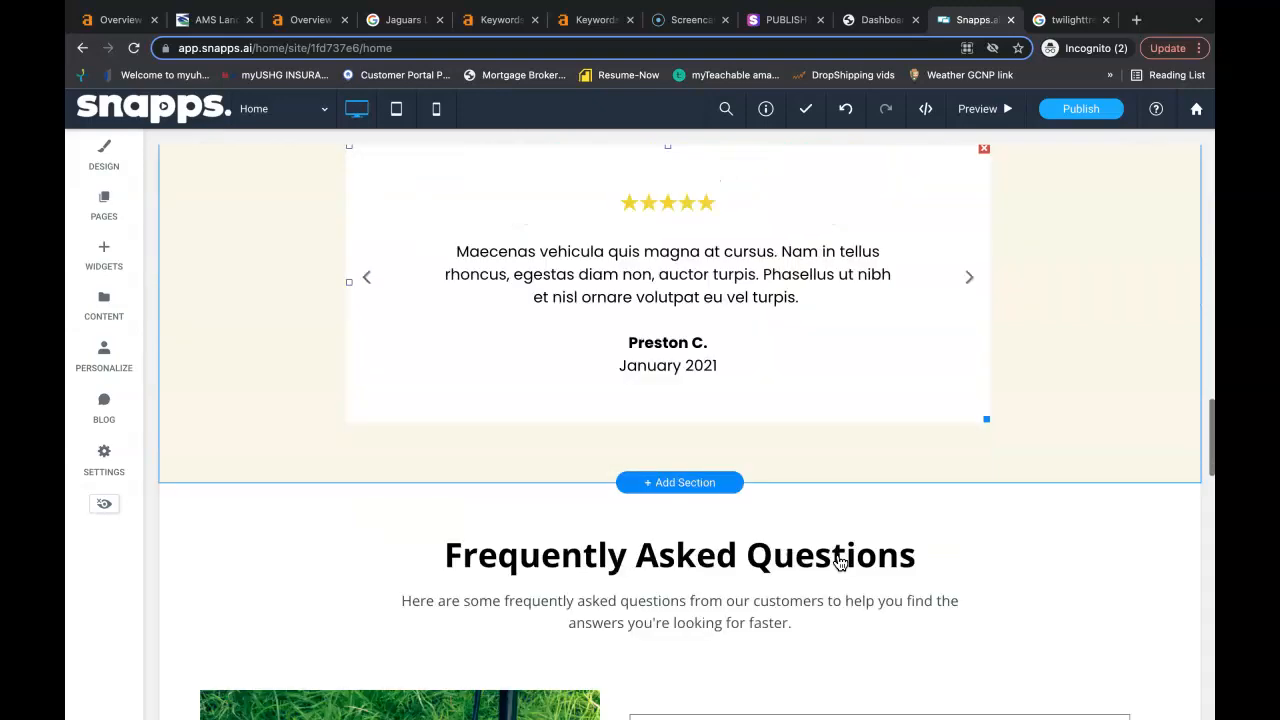
scroll("down", 3)
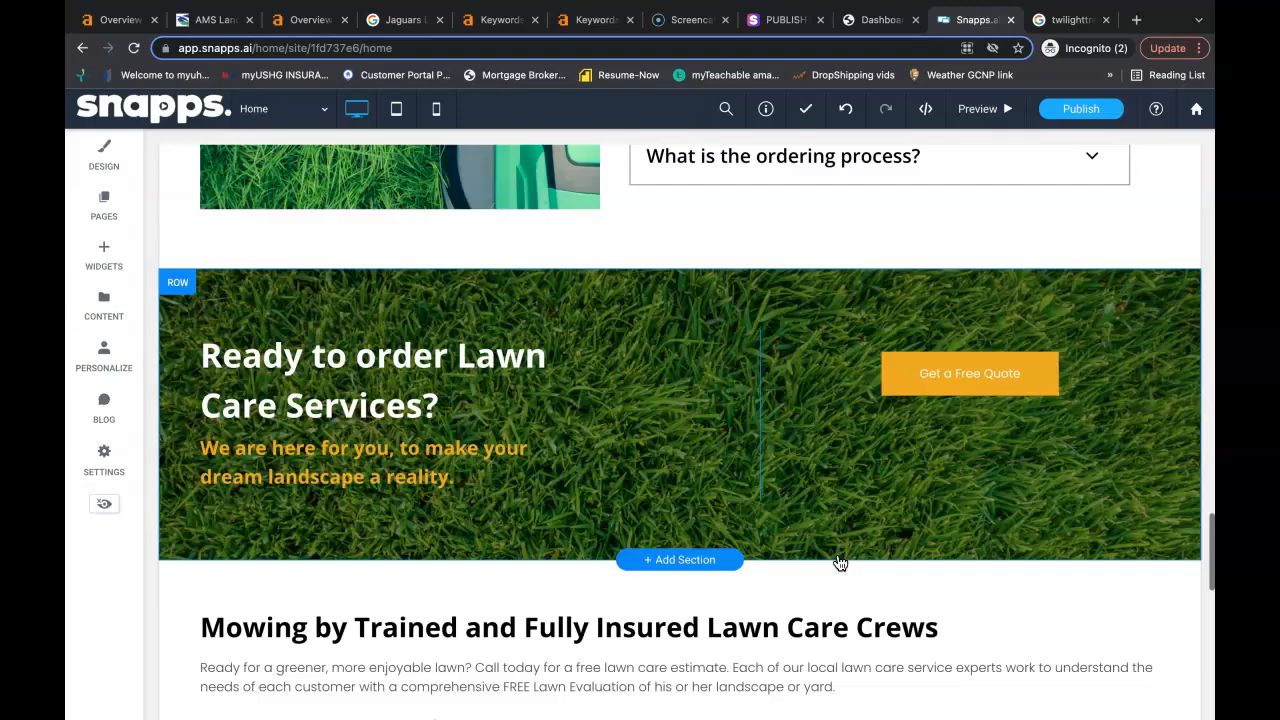
scroll("down", 3)
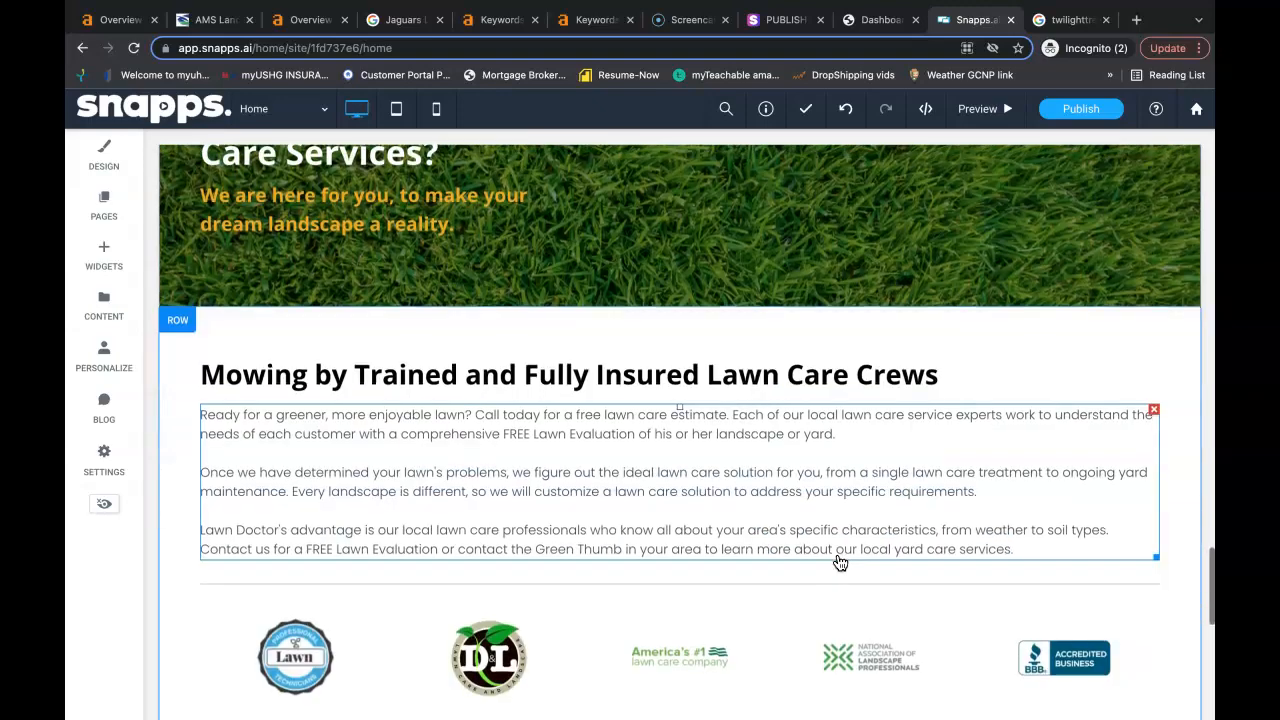
scroll("down", 3)
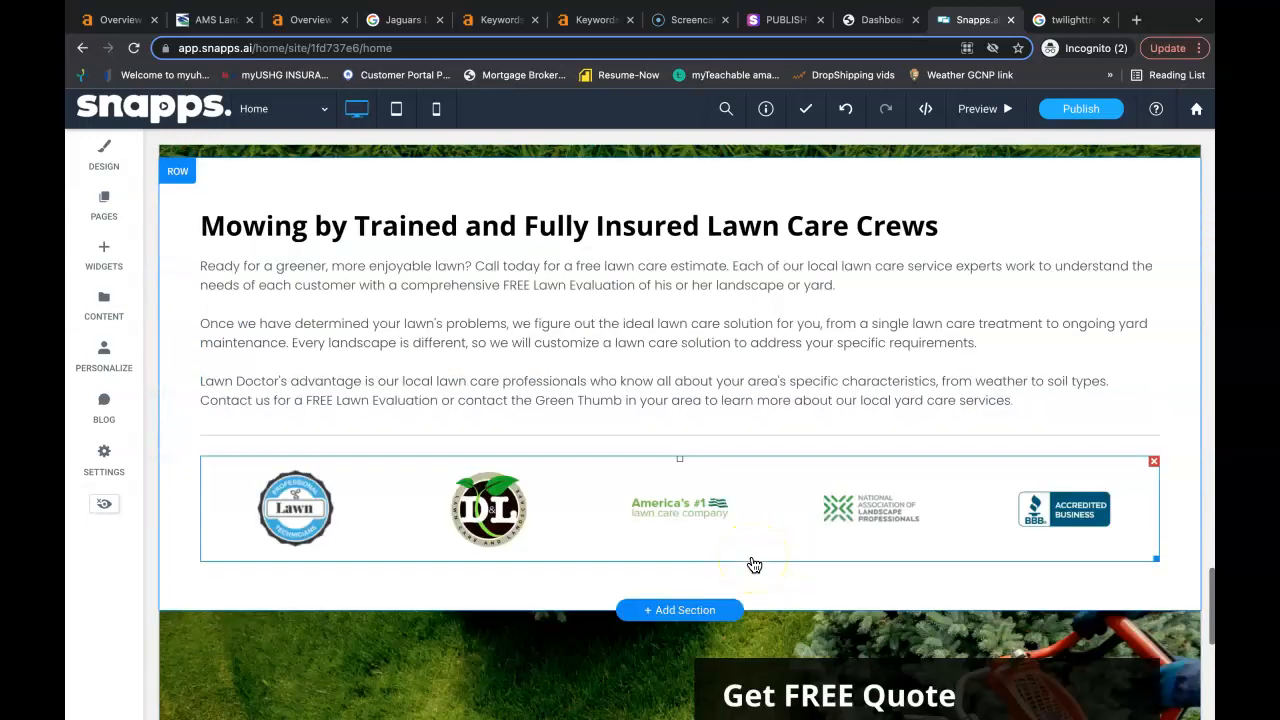
scroll("down", 3)
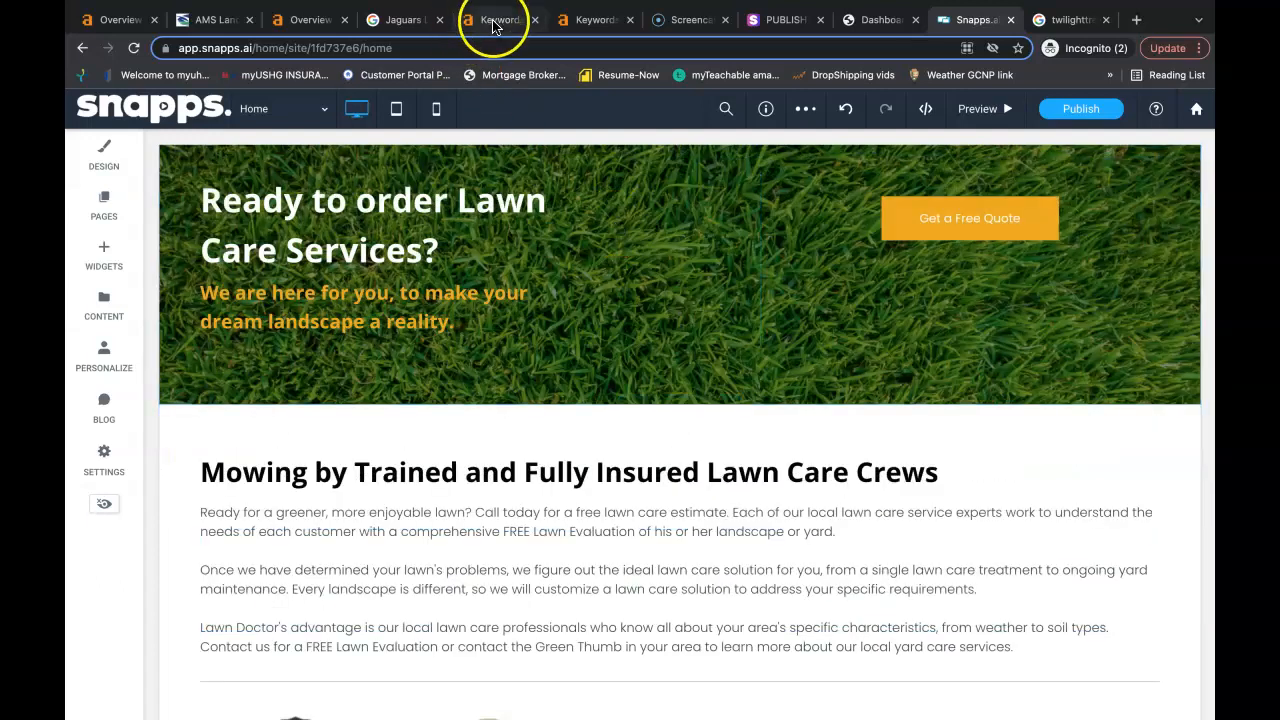
left_click(500, 20)
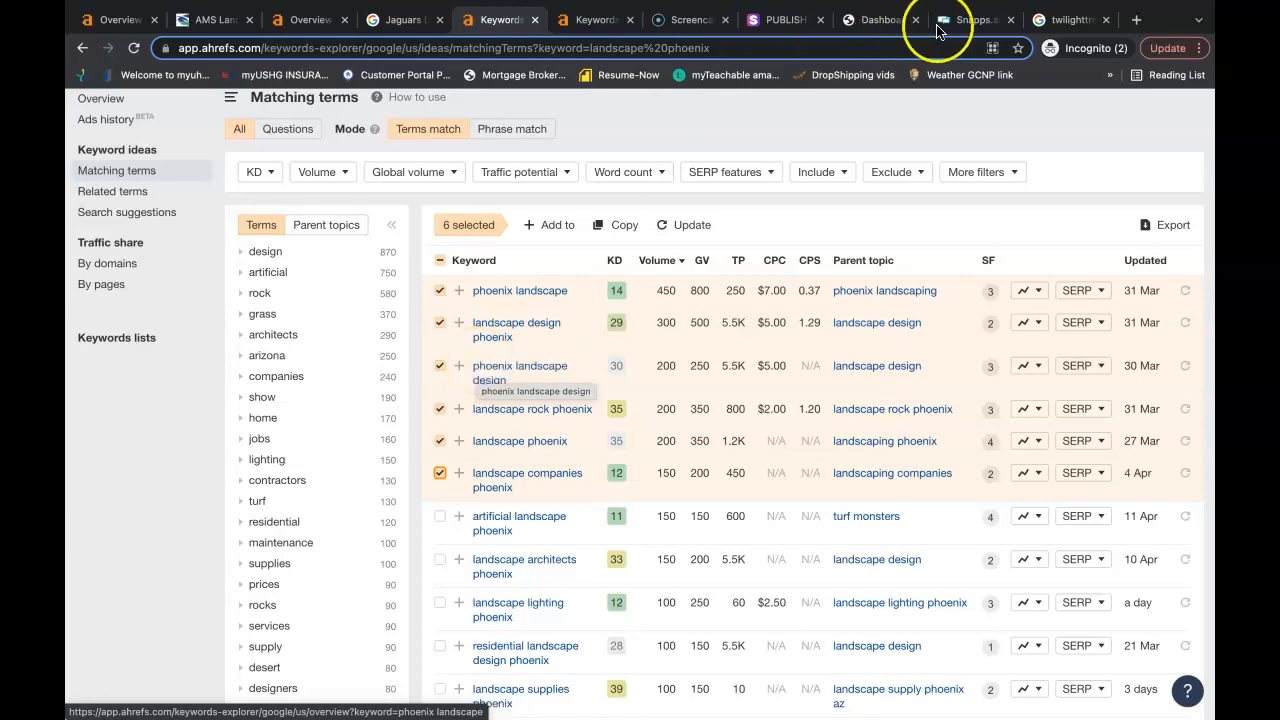
left_click(970, 20)
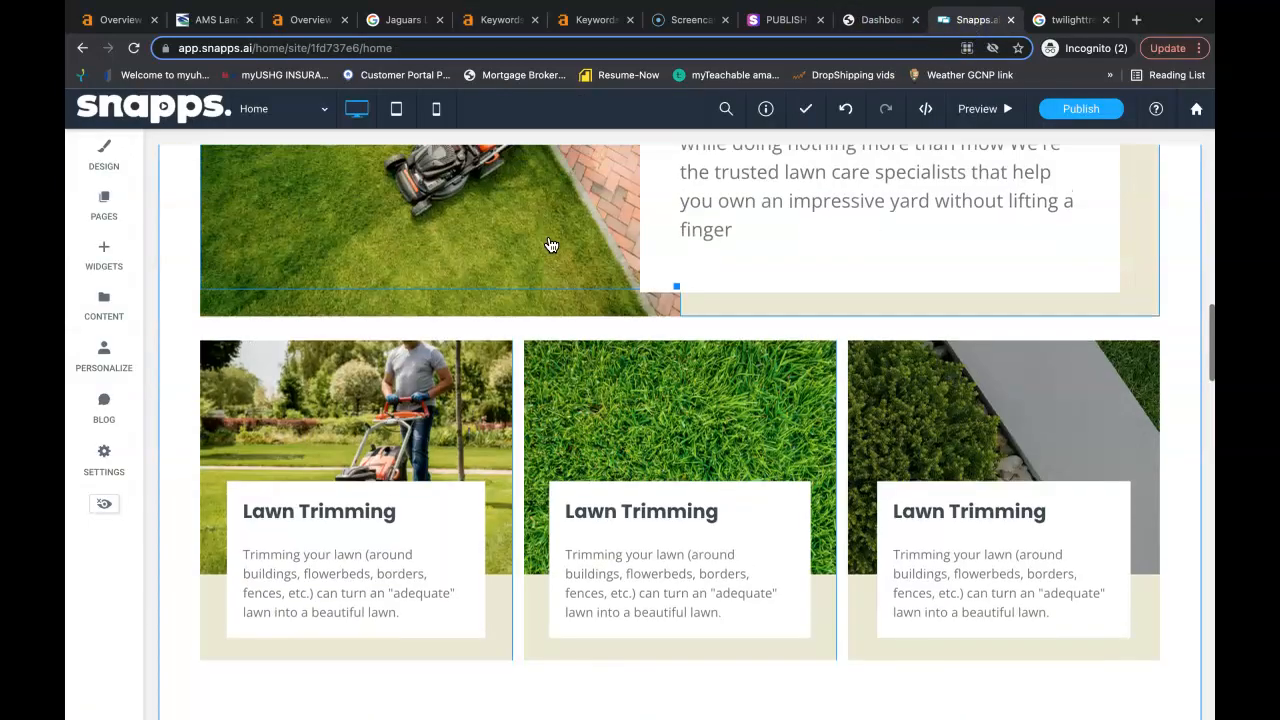
Review the Lawn Care Done Right services block, first Lawn Trimming card and testimonials, then return to Ahrefs
scroll("up", 3)
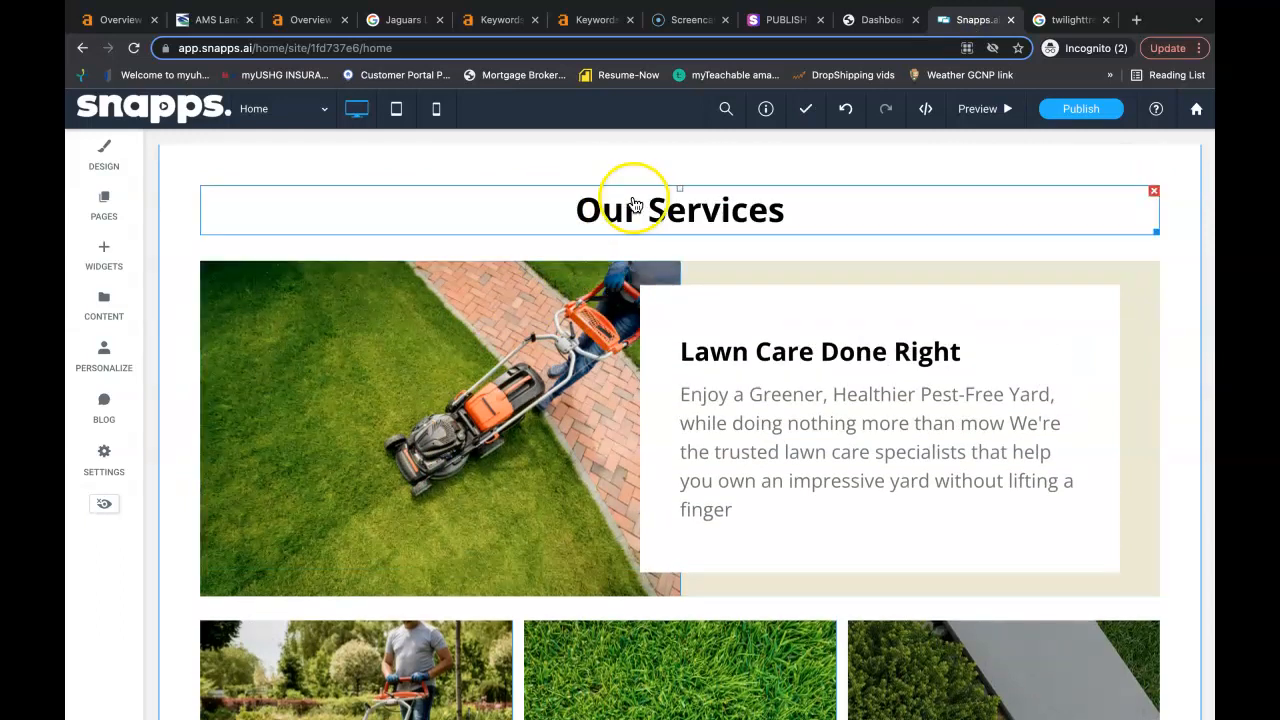
left_click(684, 358)
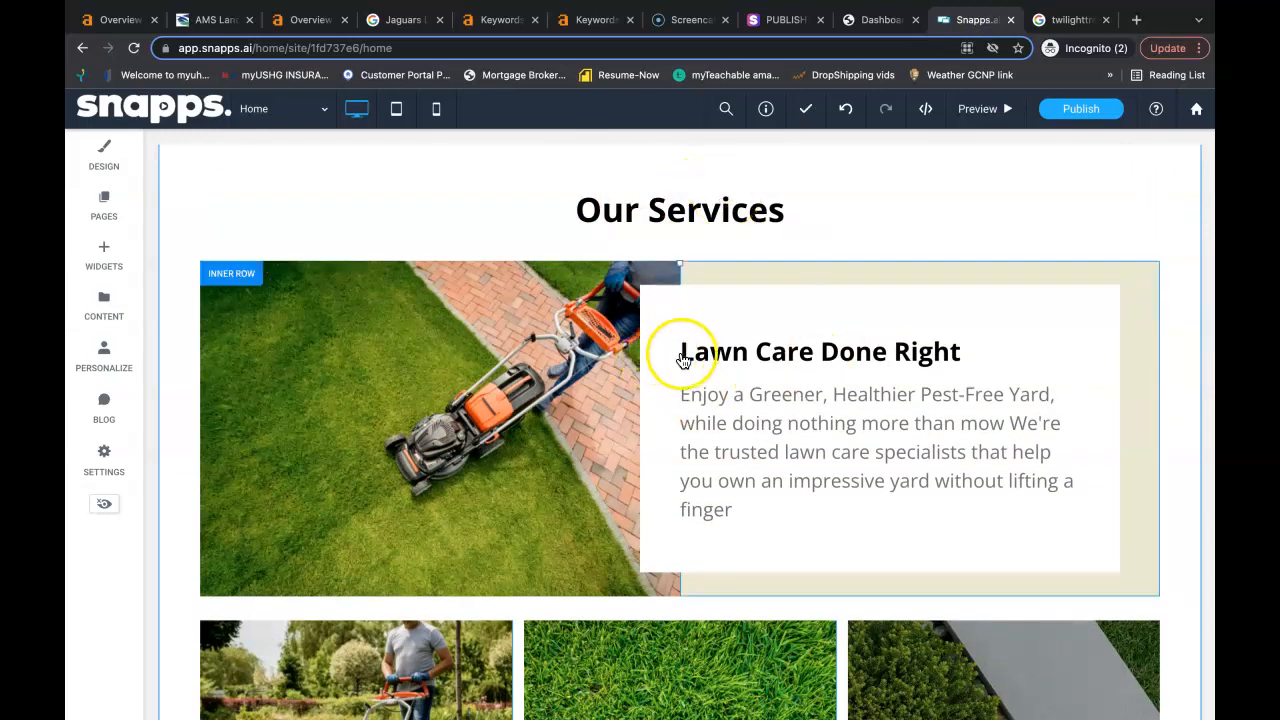
scroll("down", 3)
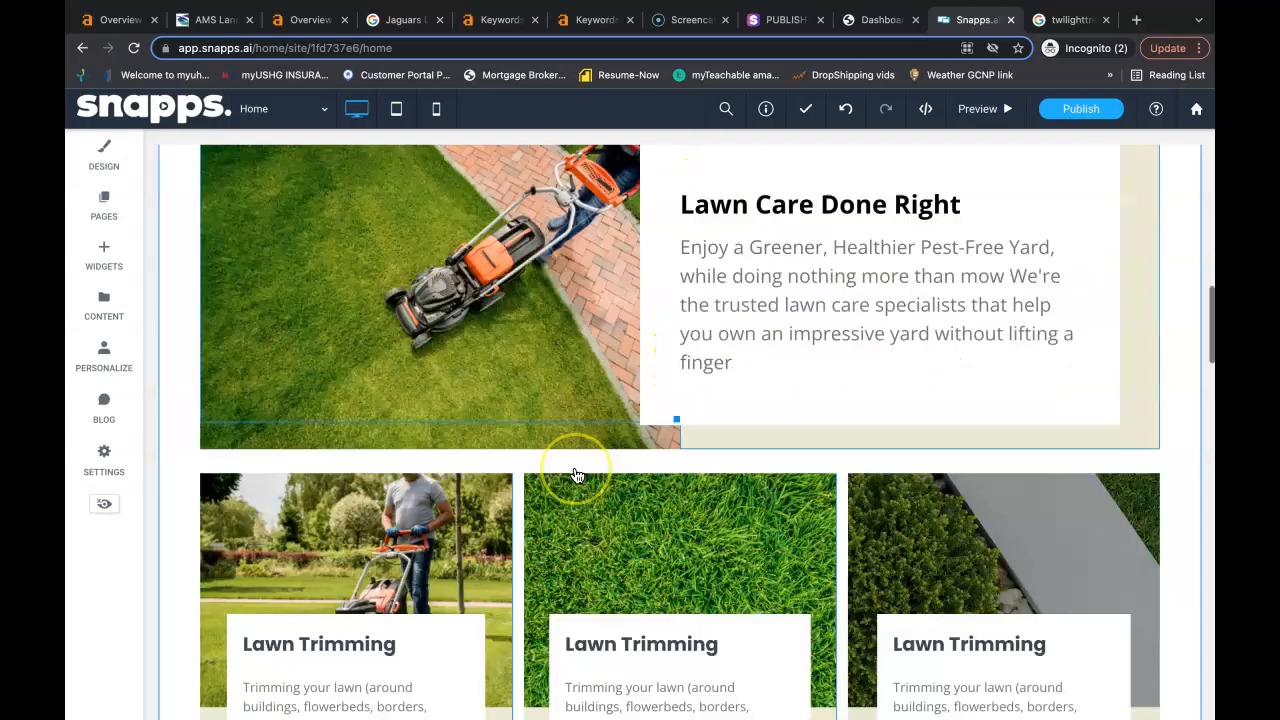
scroll("down", 3)
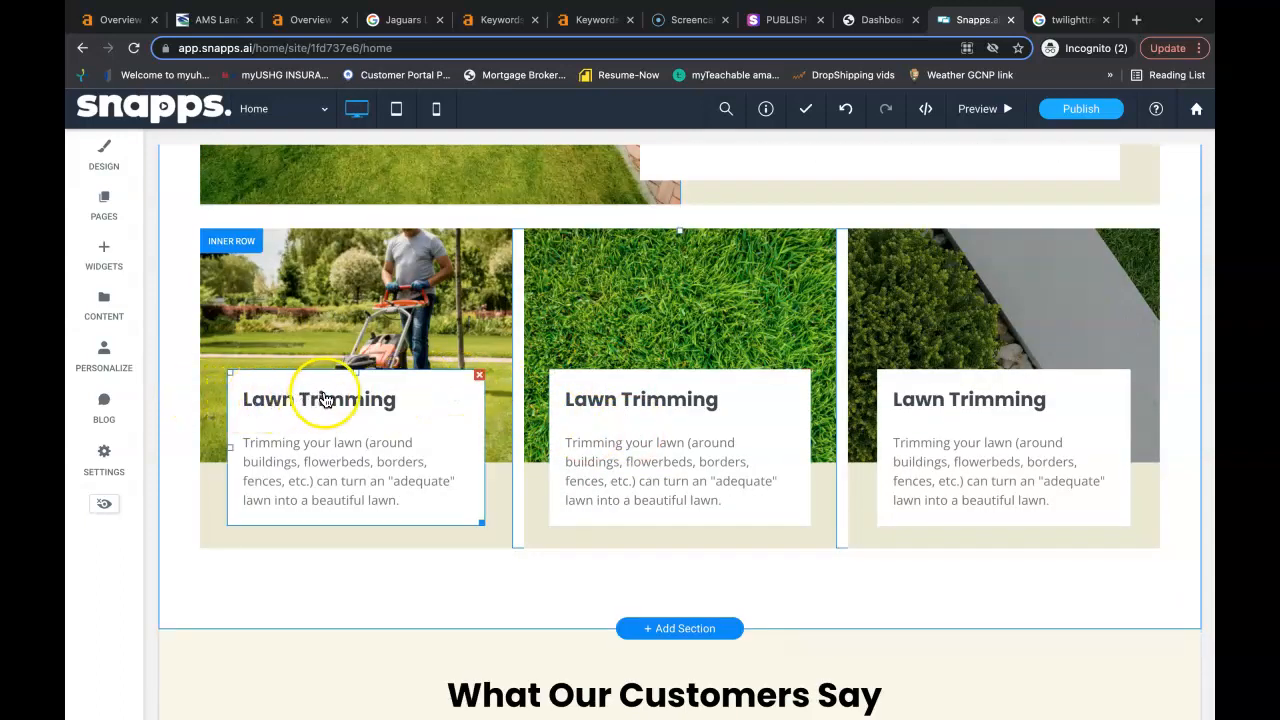
left_click(630, 432)
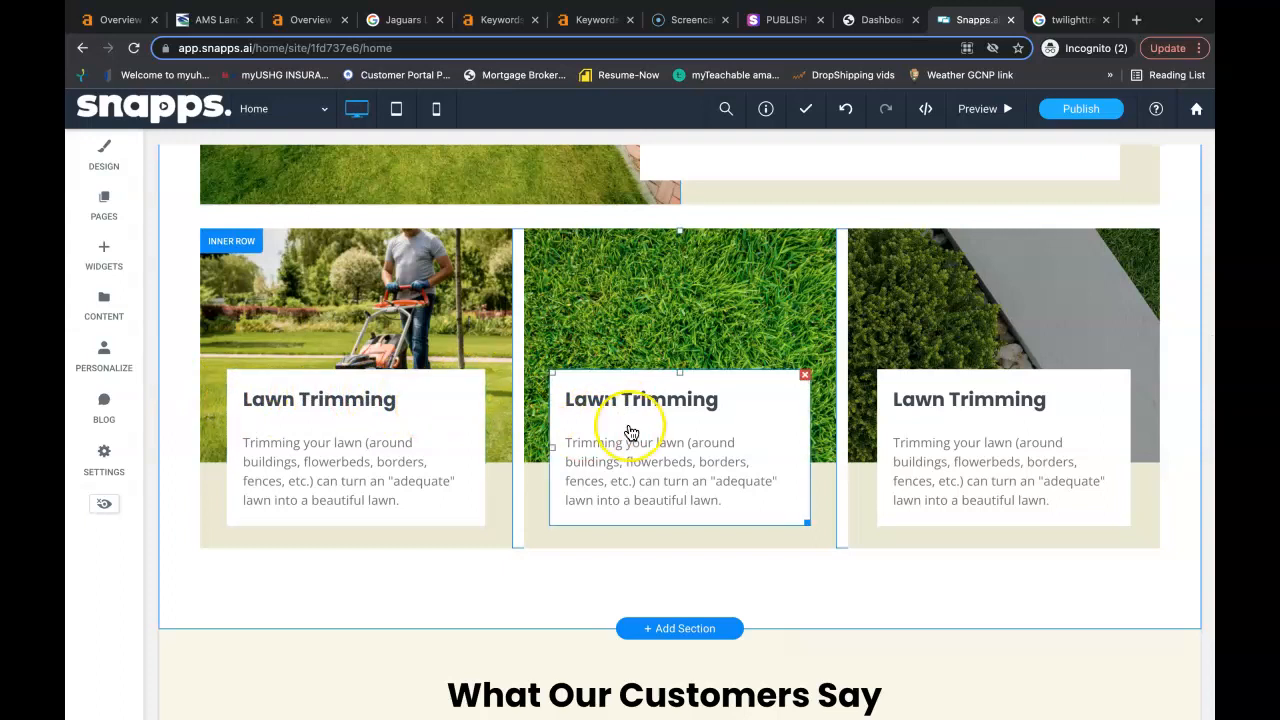
scroll("down", 3)
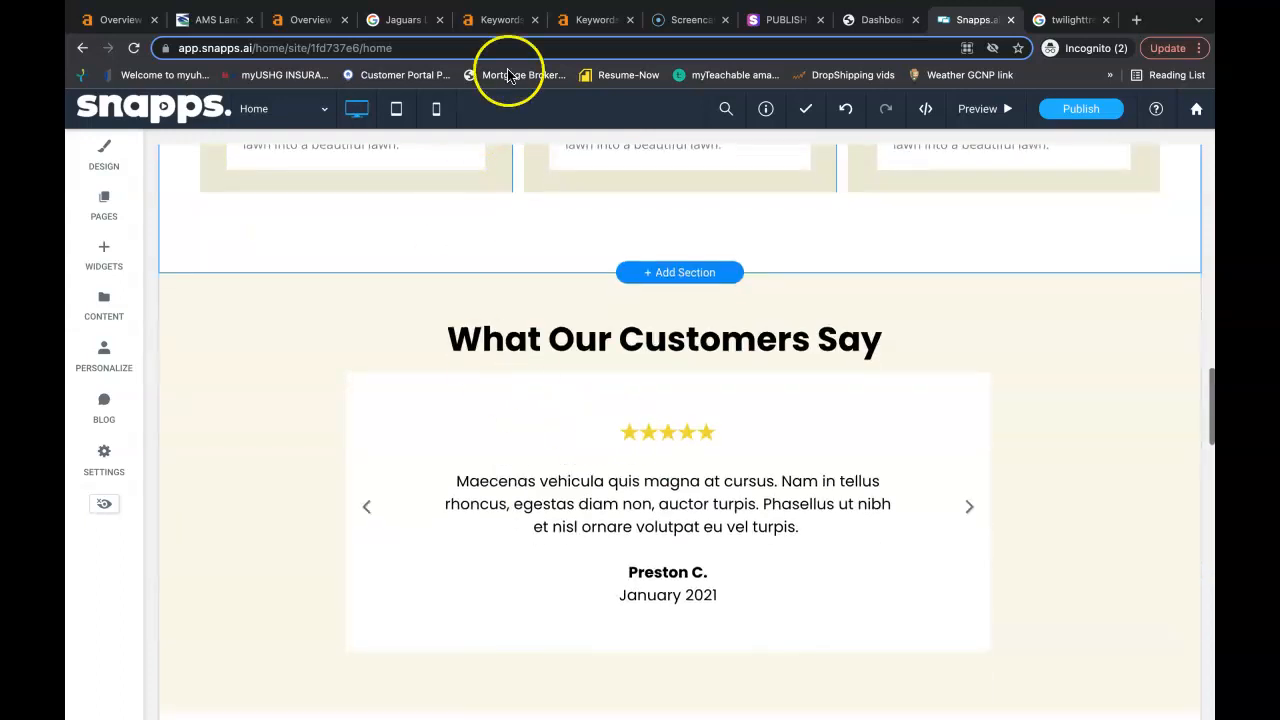
left_click(500, 20)
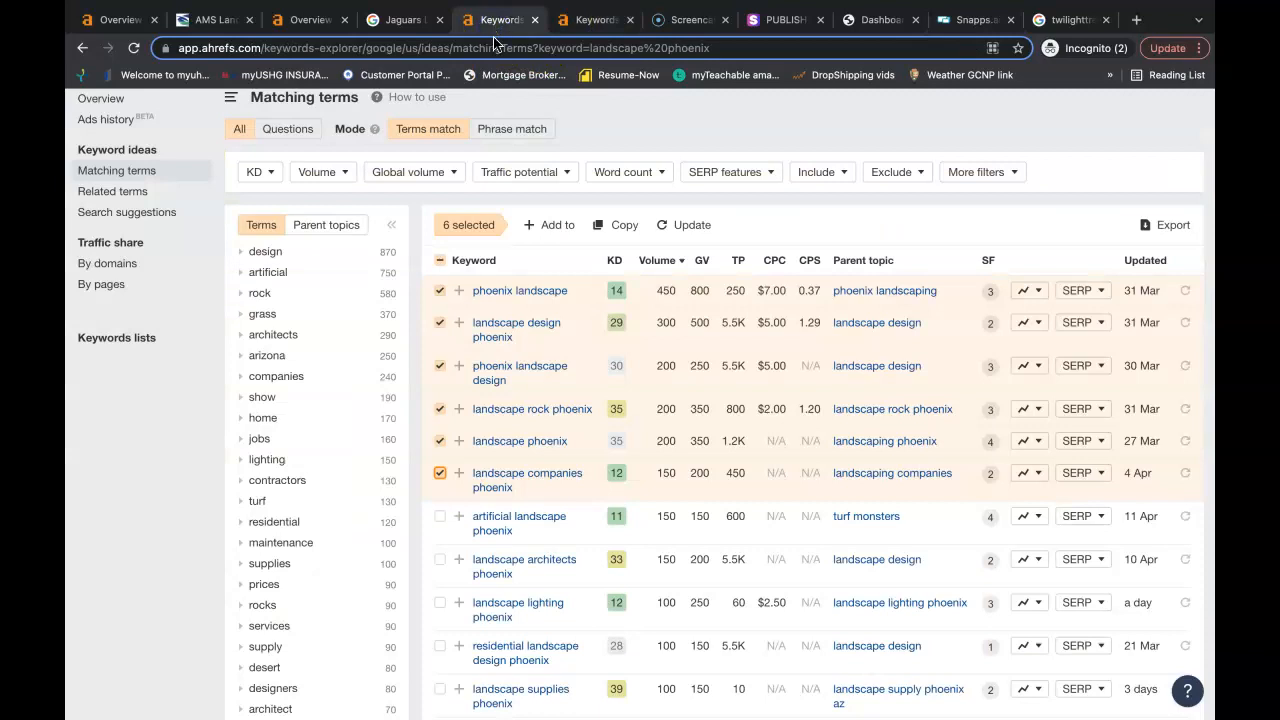
mouse_move(404, 20)
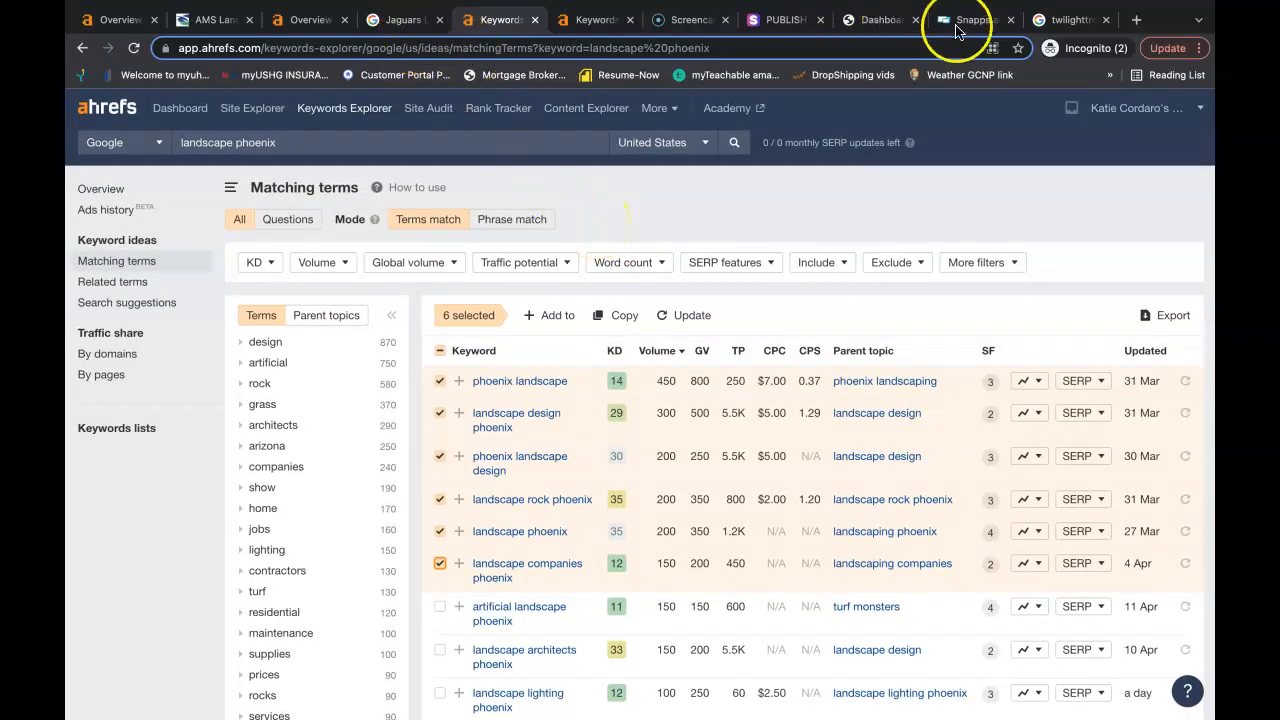
Return from the Ahrefs Matching terms list to the Snapps.ai site editor
left_click(970, 20)
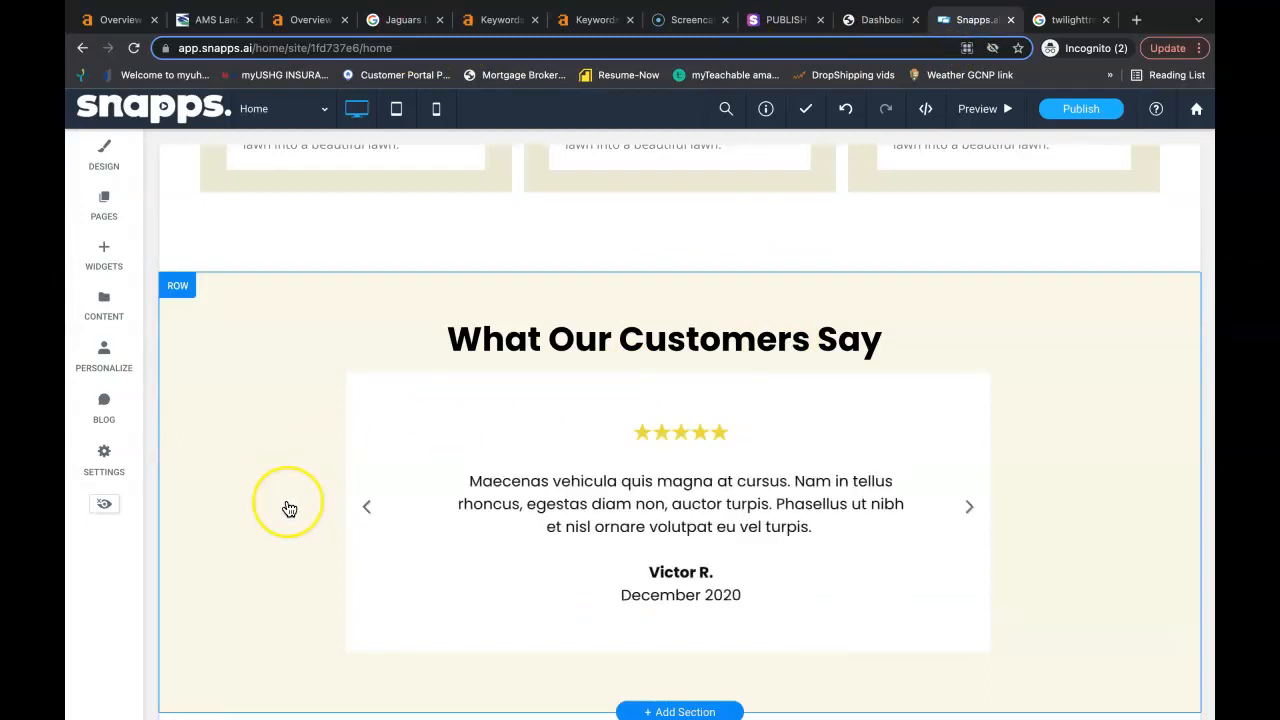
Scroll up to the What Our Customers Say testimonials section
scroll("up", 3)
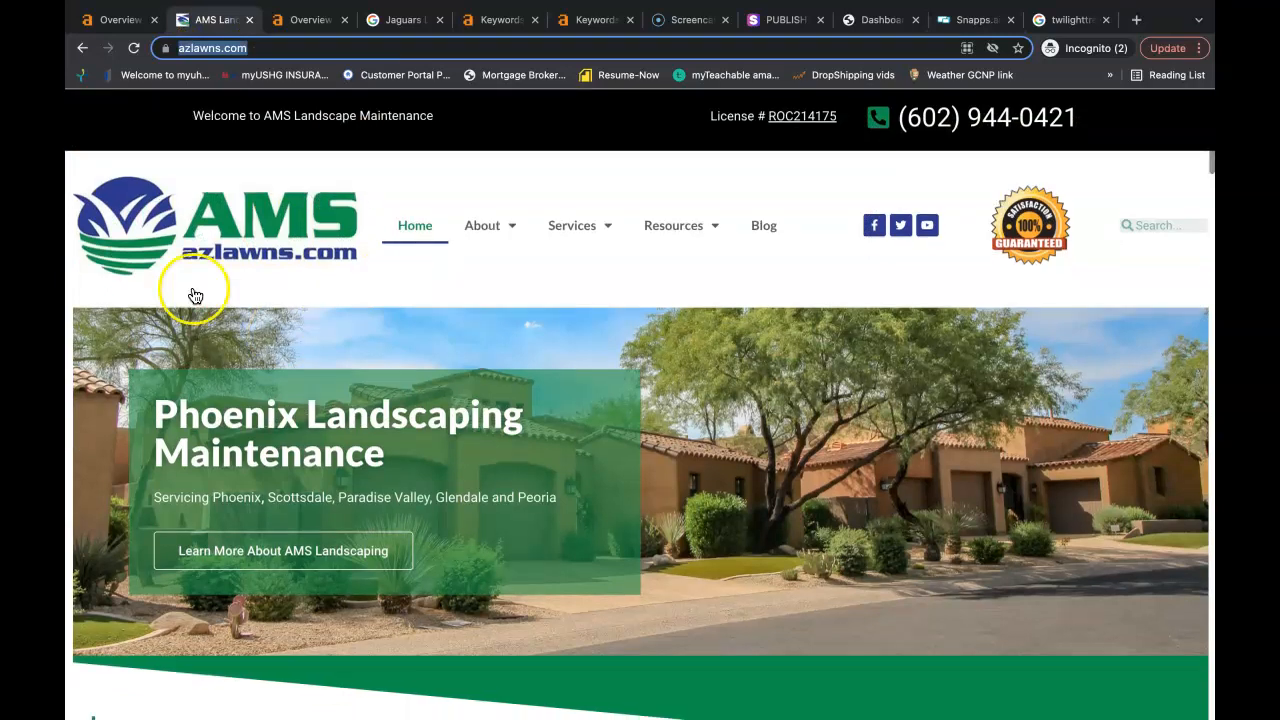
mouse_move(296, 384)
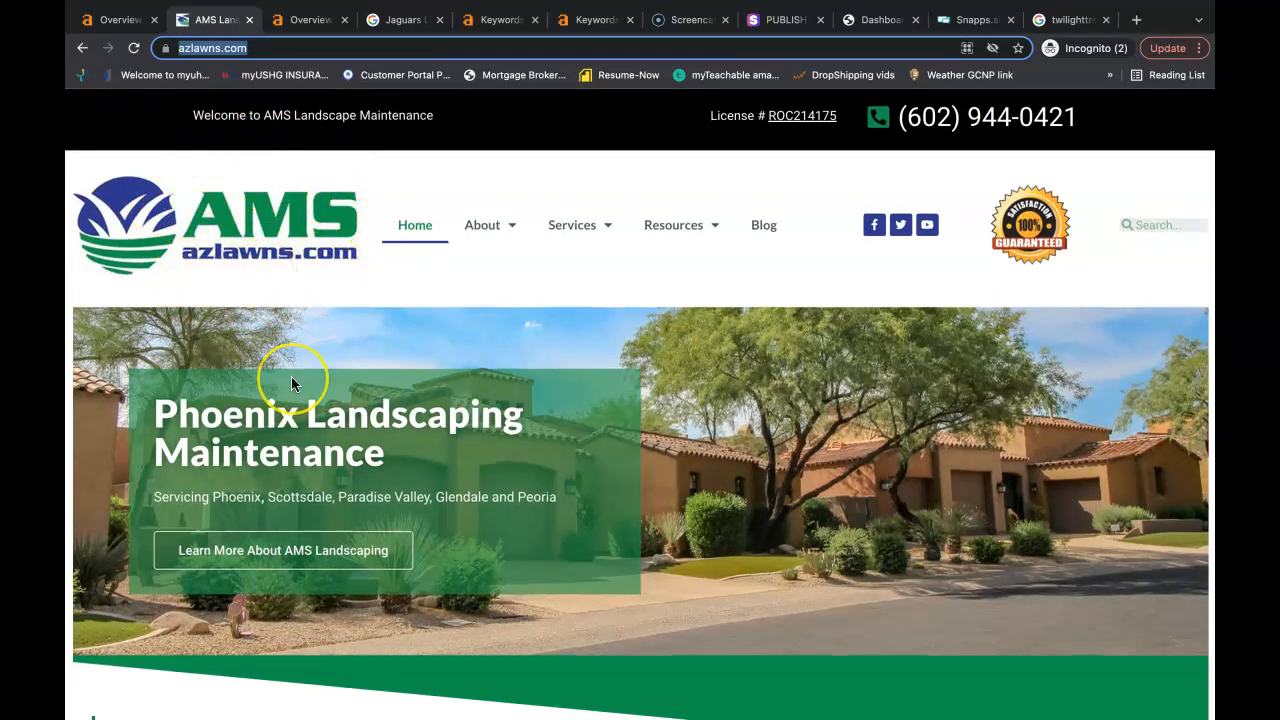
Browse down the azlawns.com homepage, then switch to the Ahrefs Site Explorer overview
scroll("down", 3)
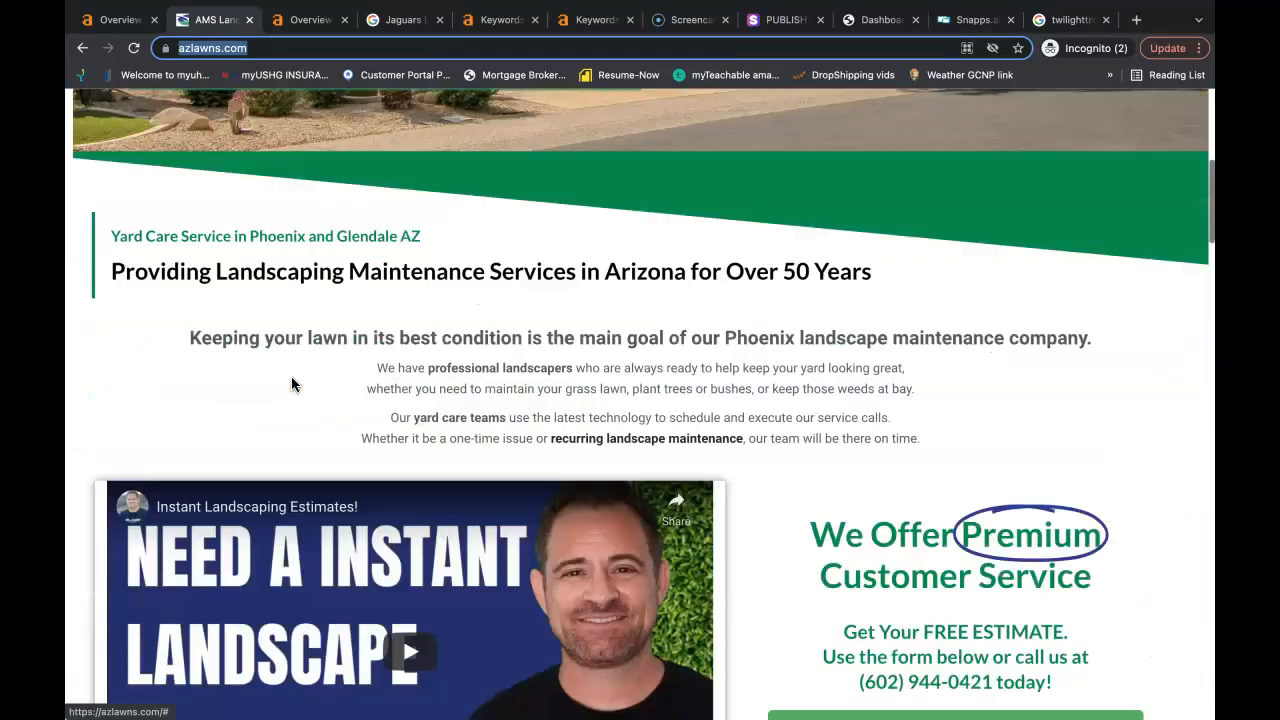
left_click(112, 20)
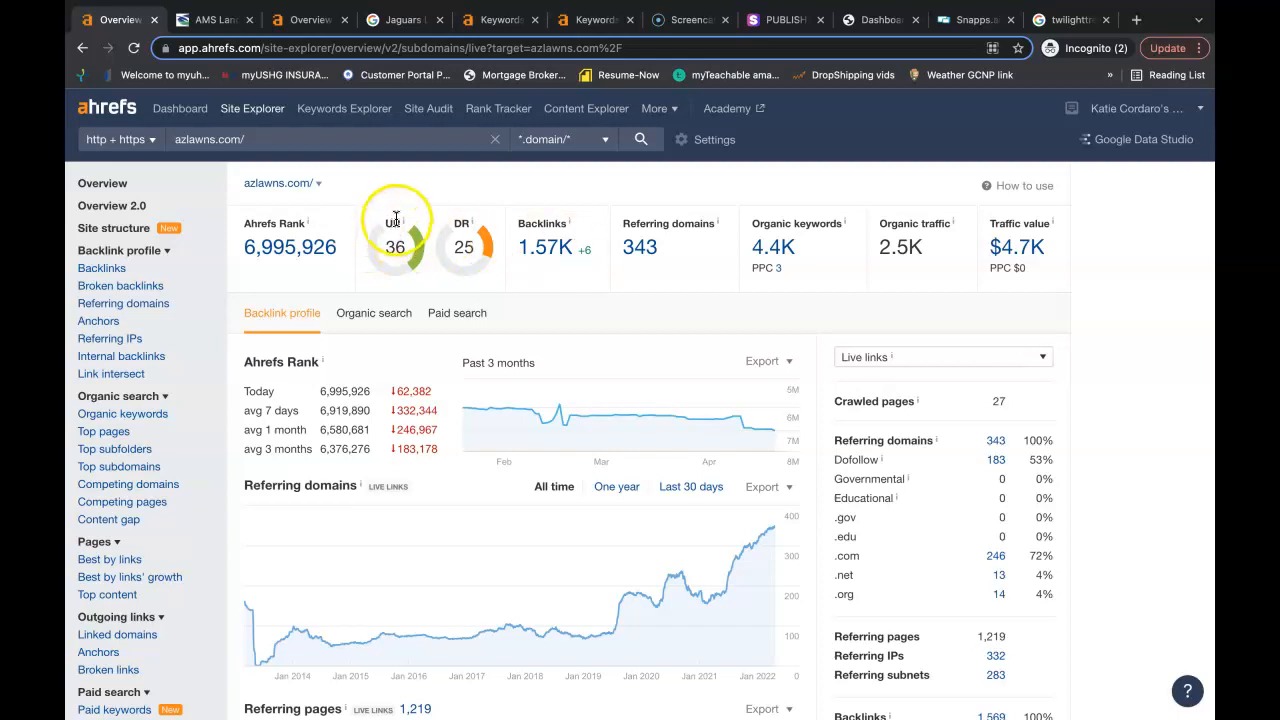
mouse_move(470, 236)
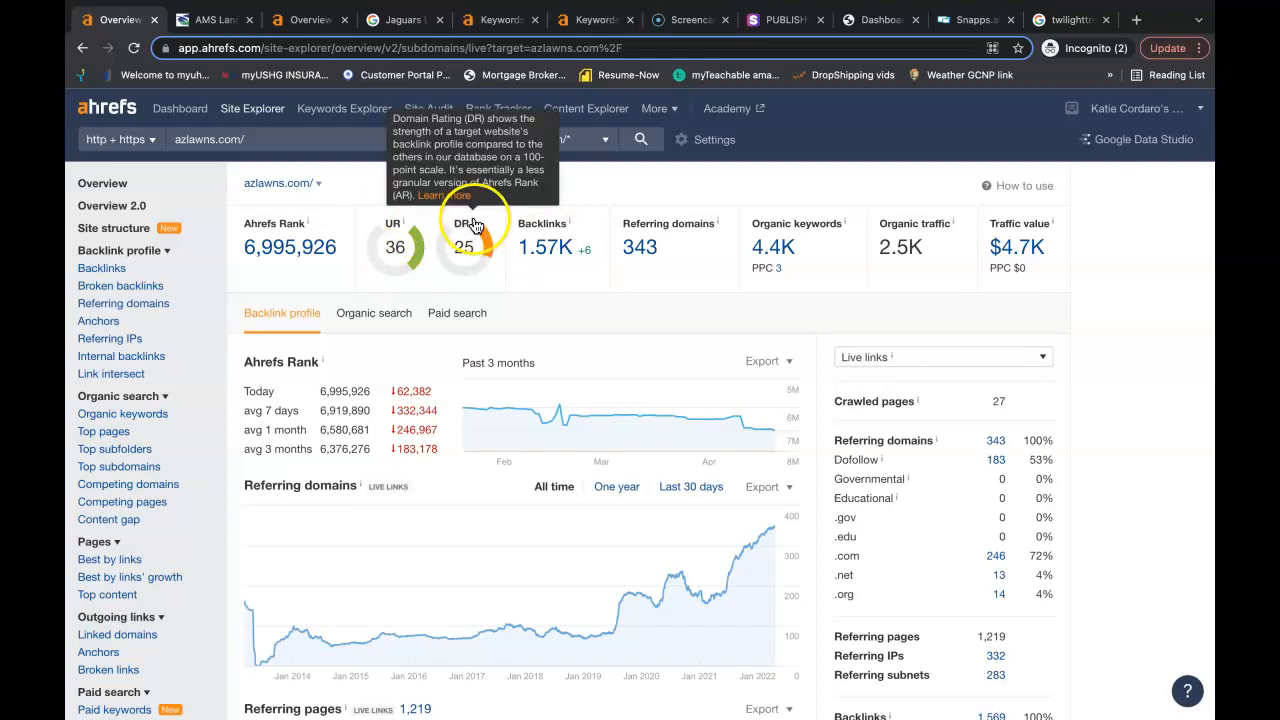
mouse_move(456, 296)
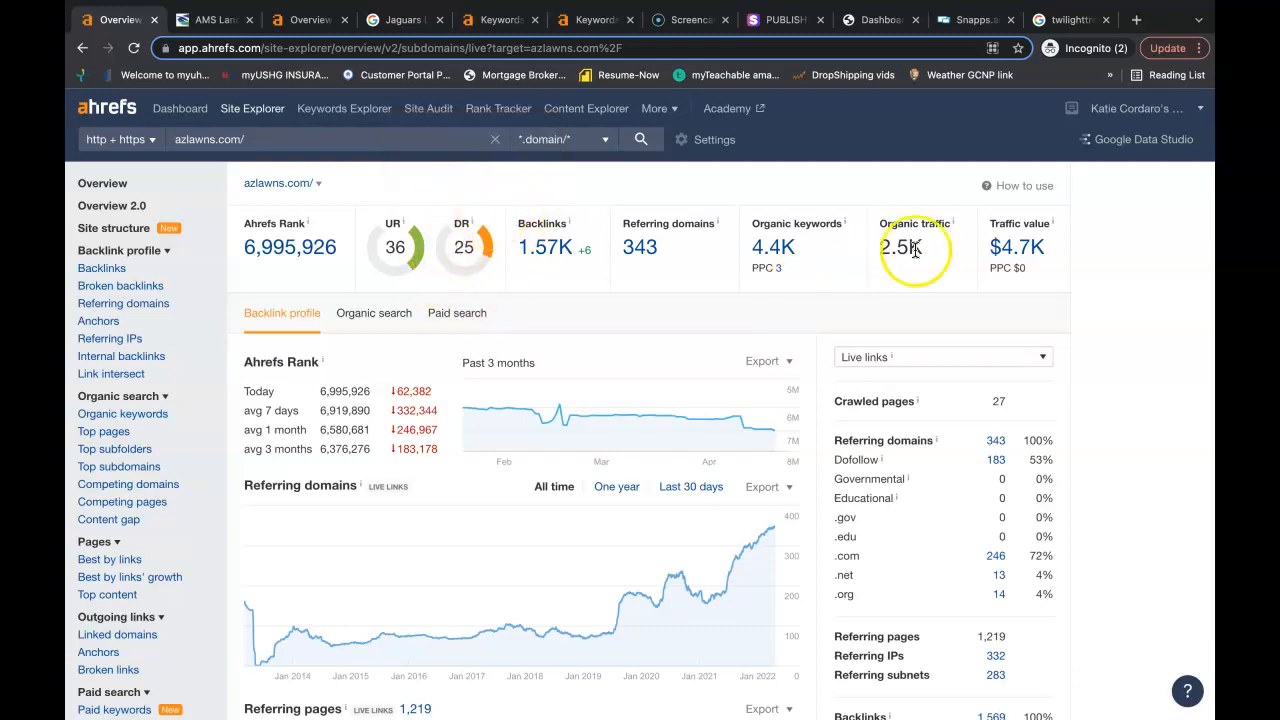
mouse_move(950, 264)
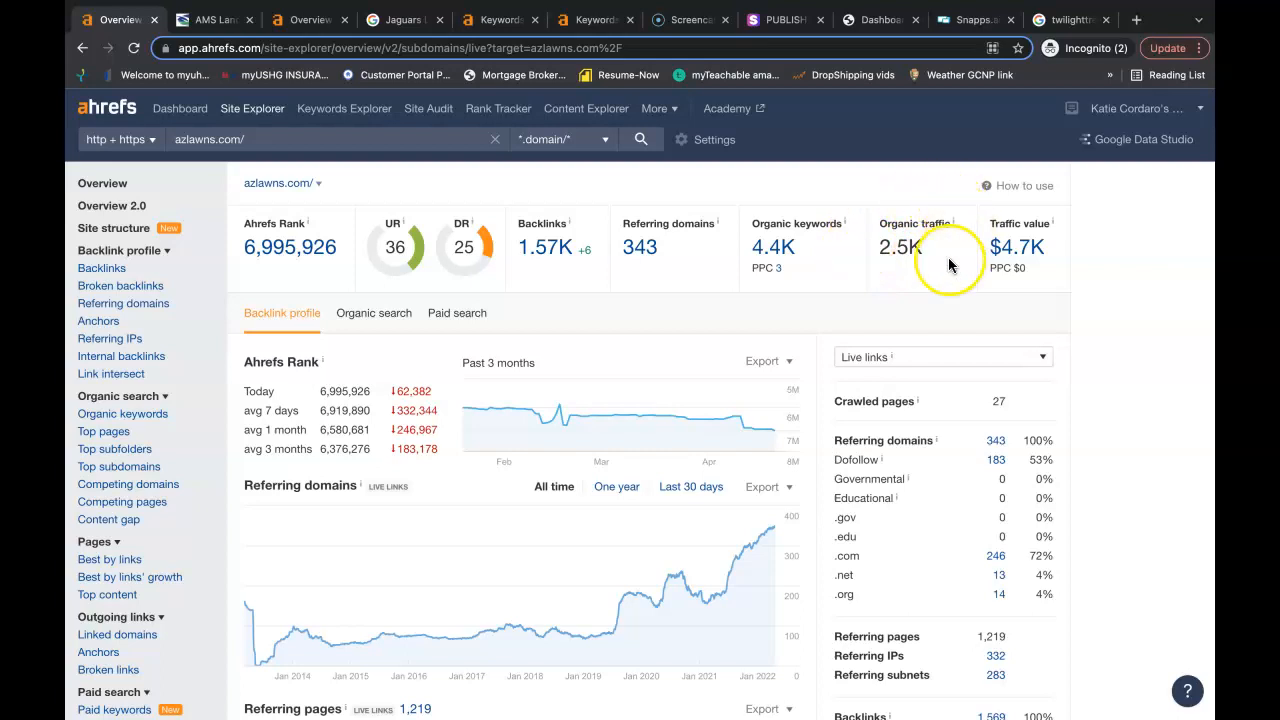
mouse_move(952, 250)
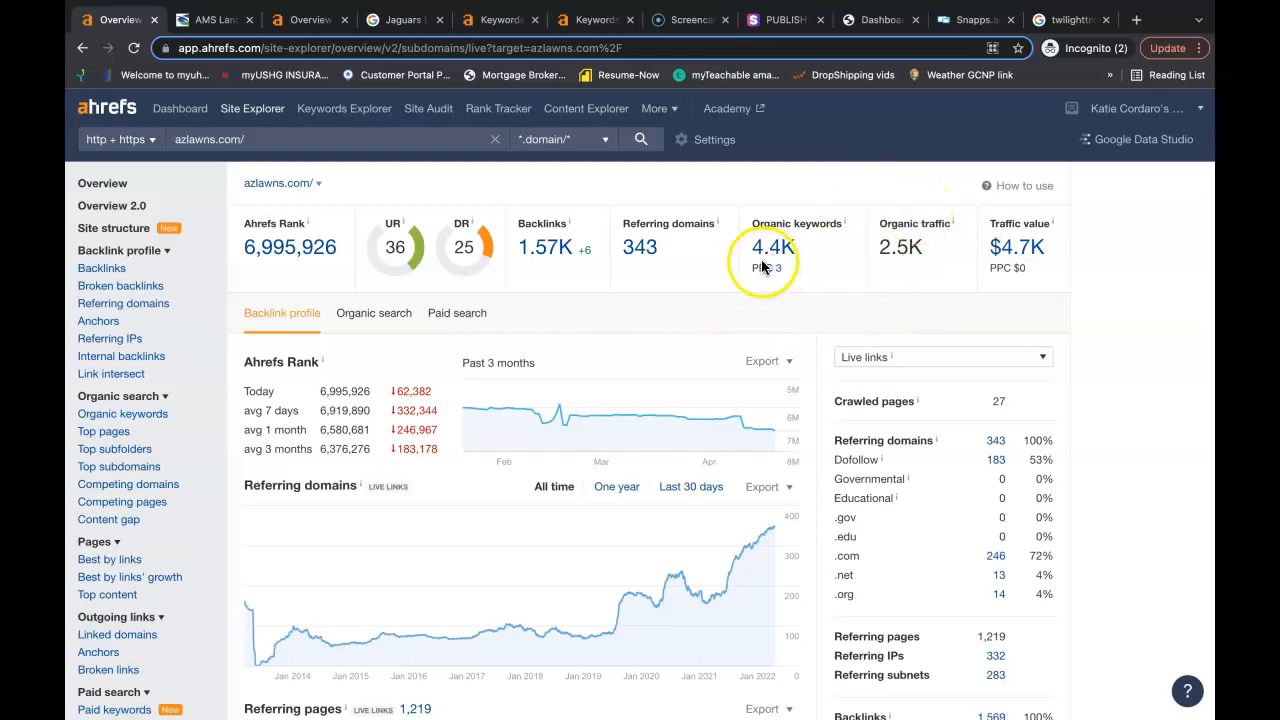
mouse_move(800, 260)
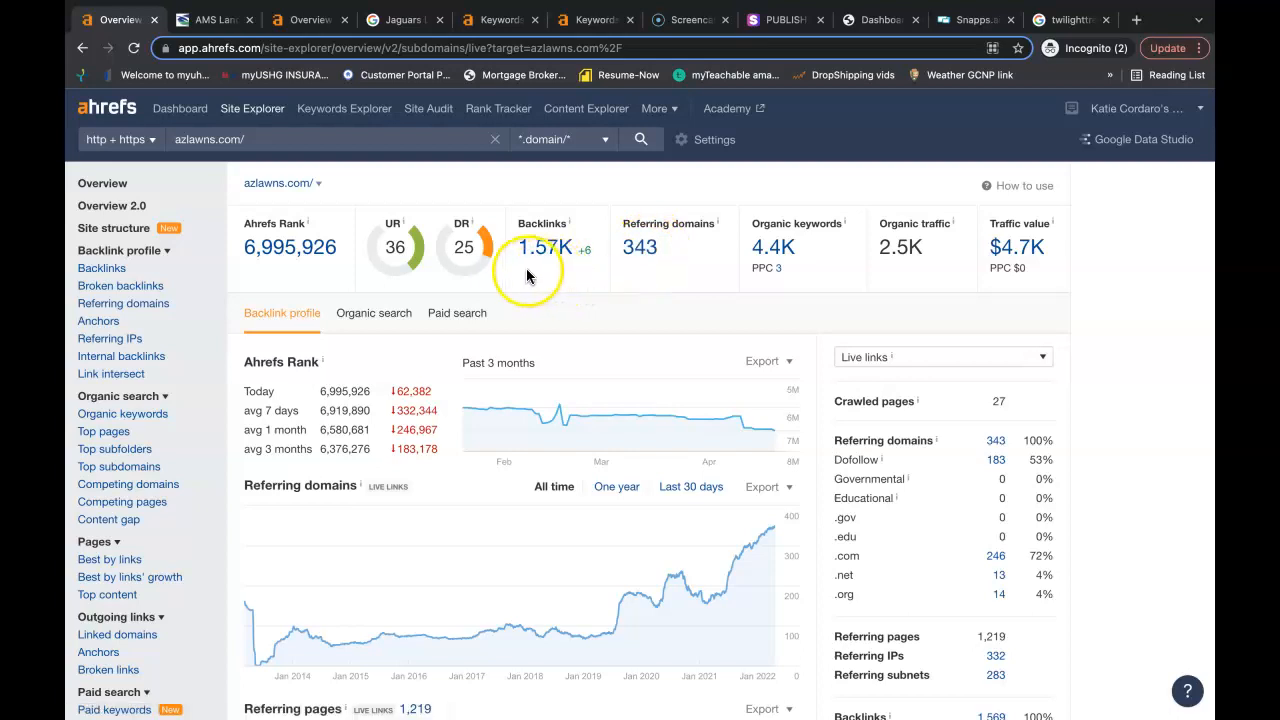
mouse_move(628, 318)
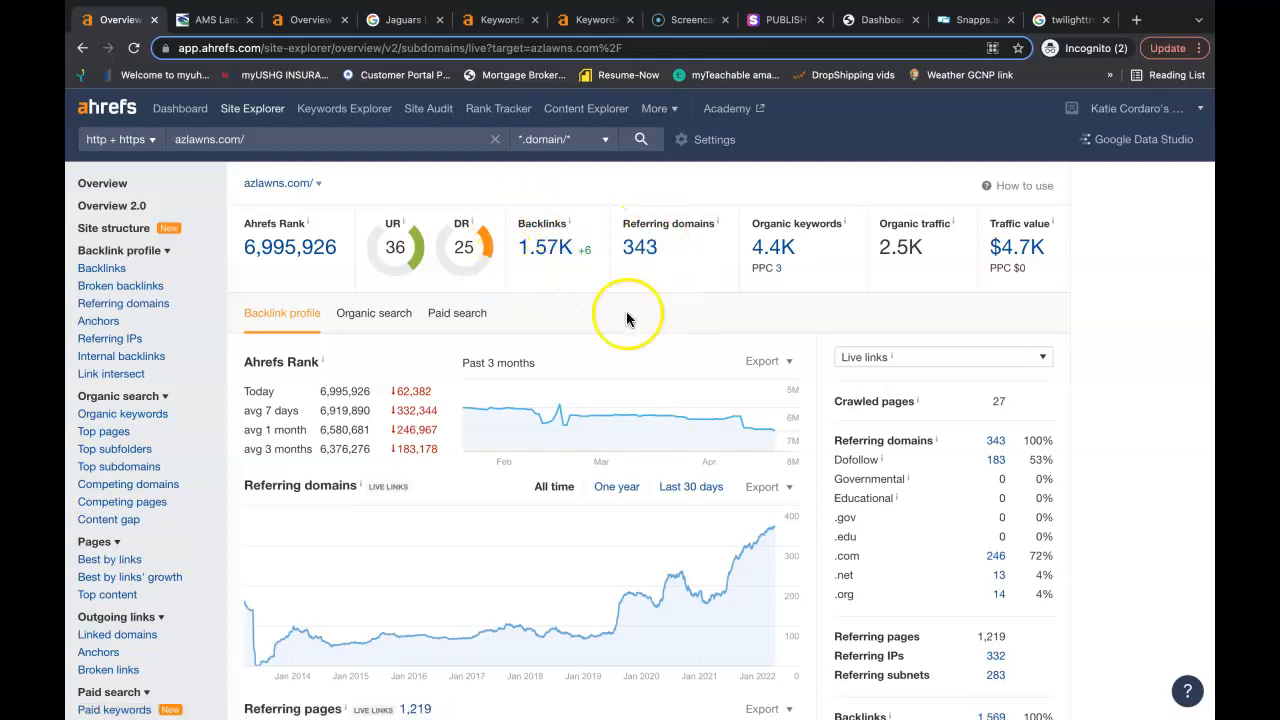
mouse_move(556, 194)
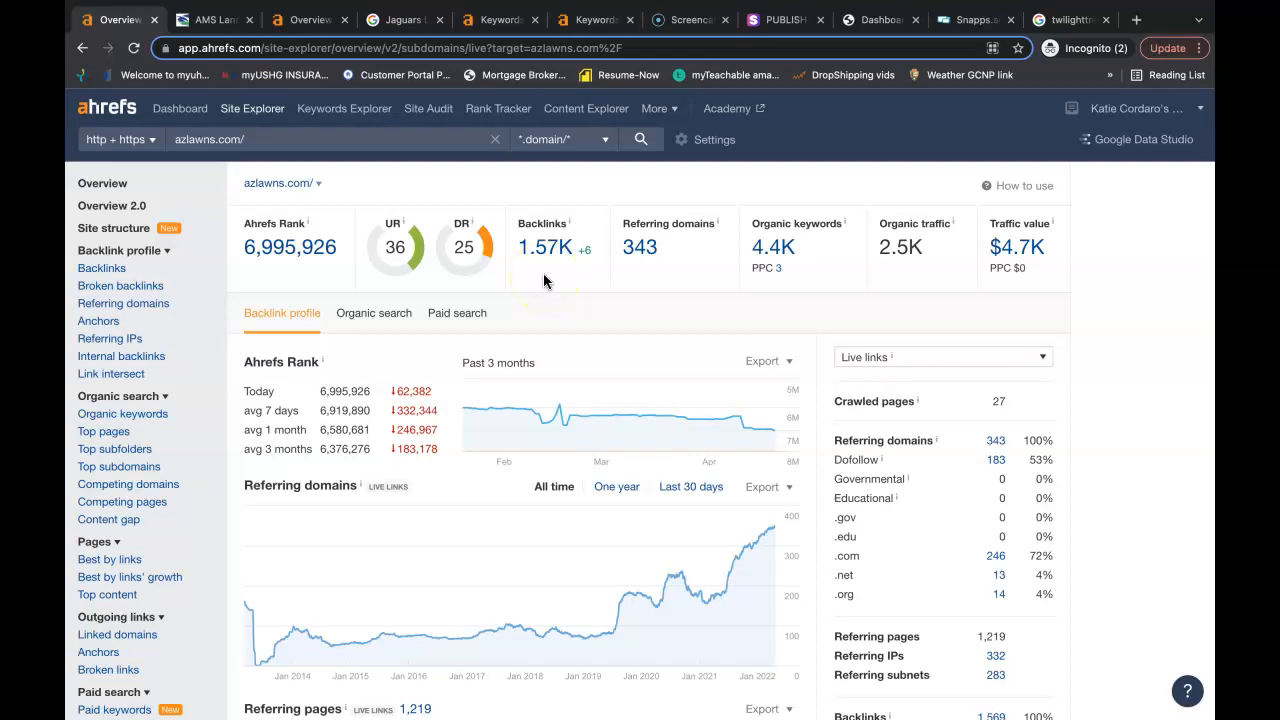
left_click(640, 248)
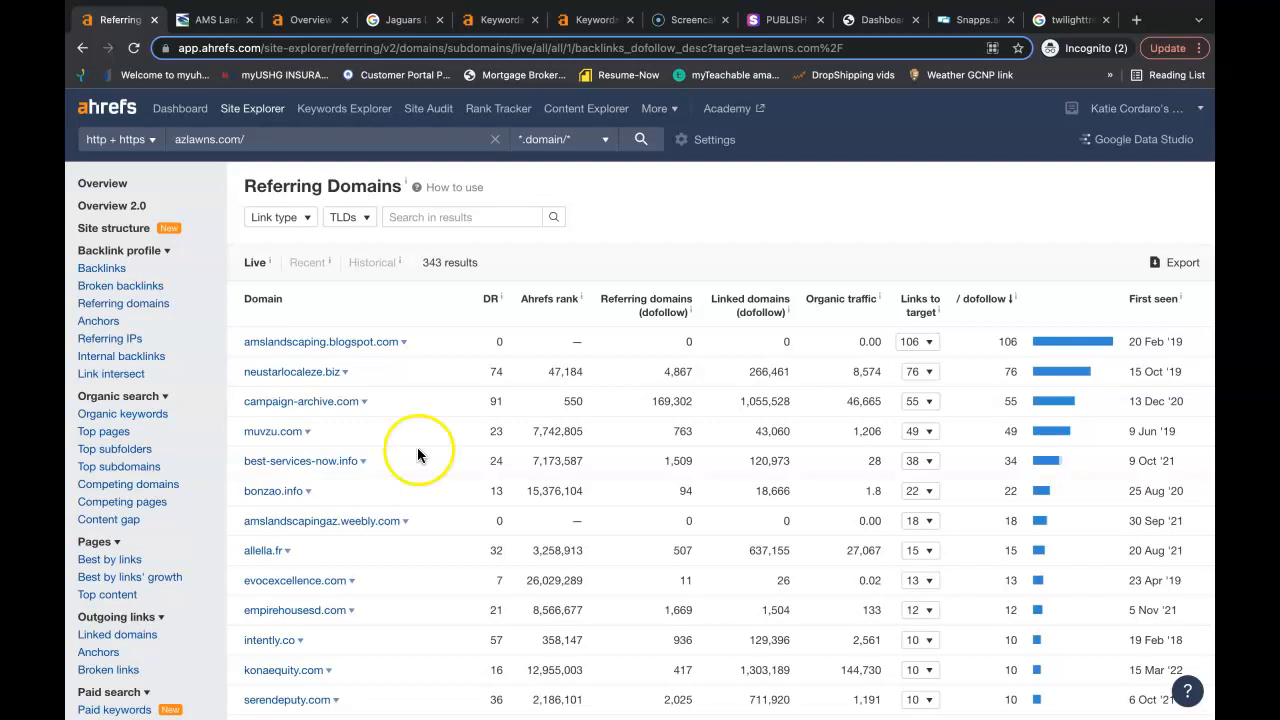
Switch from the referring domains list back to the AMS Landscape website
left_click(210, 20)
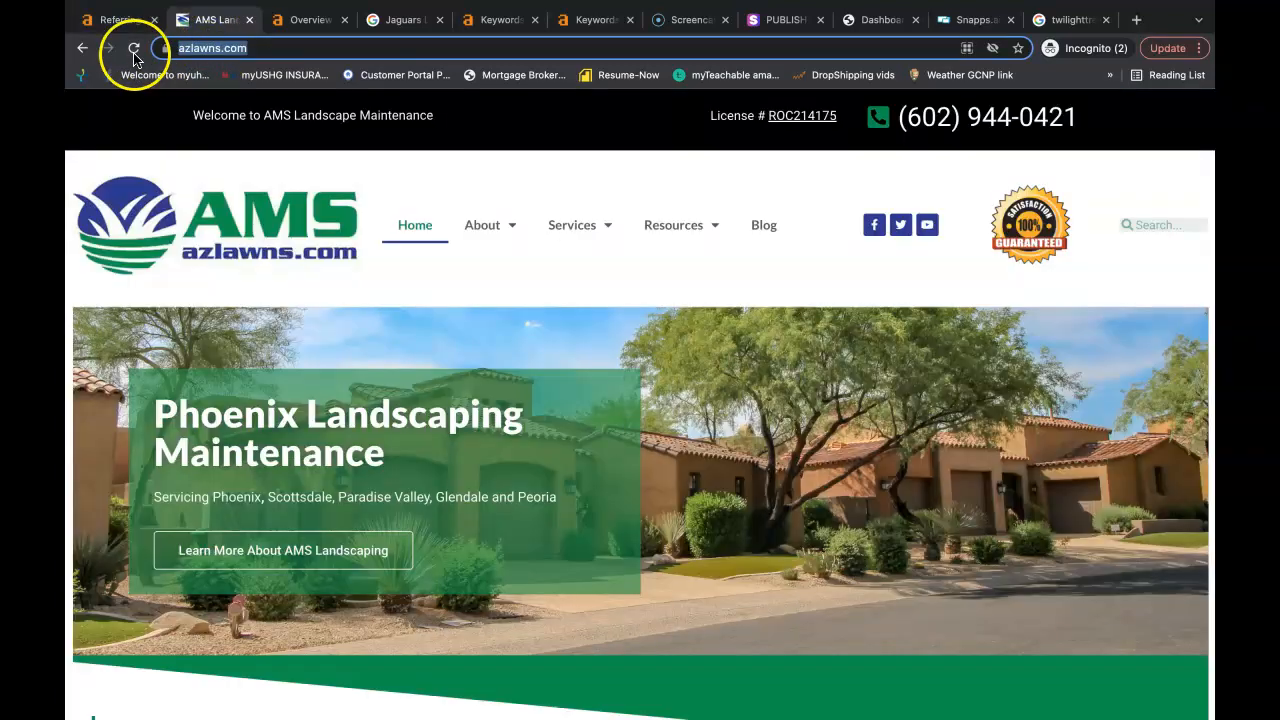
Go back in the browser to the Google results for 'landscaping phoenix' with the local map
left_click(82, 48)
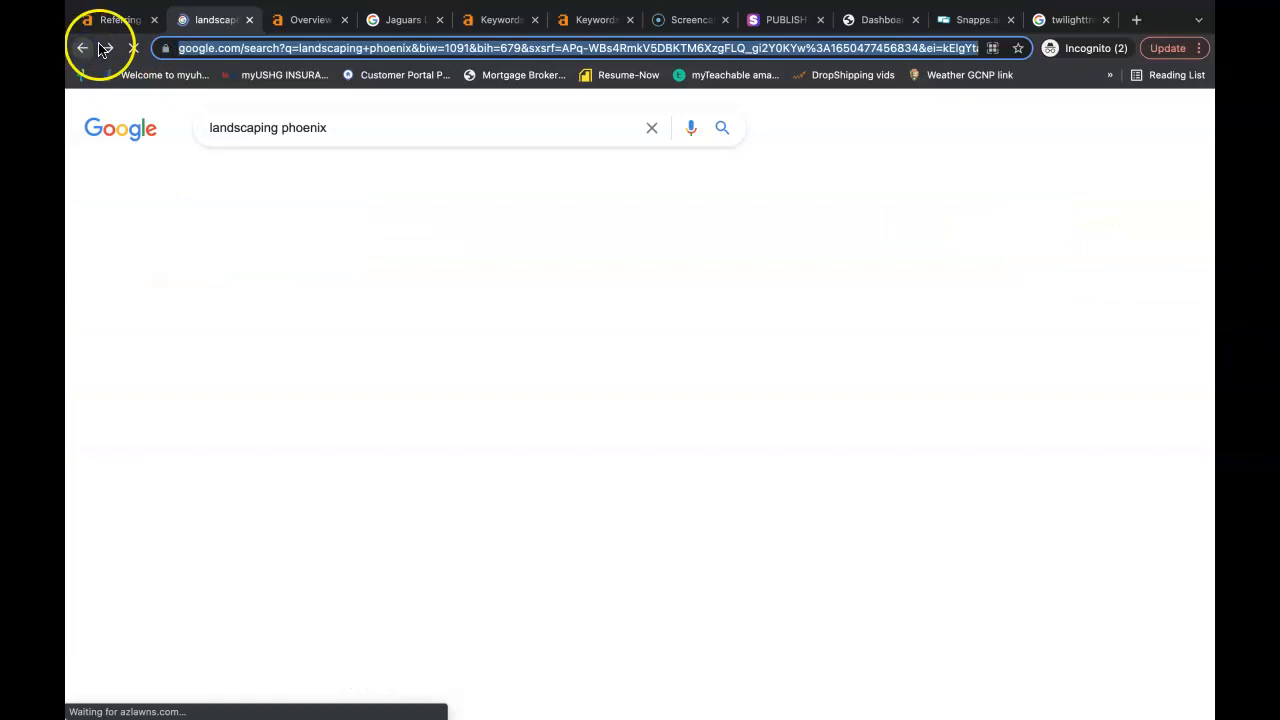
left_click(84, 48)
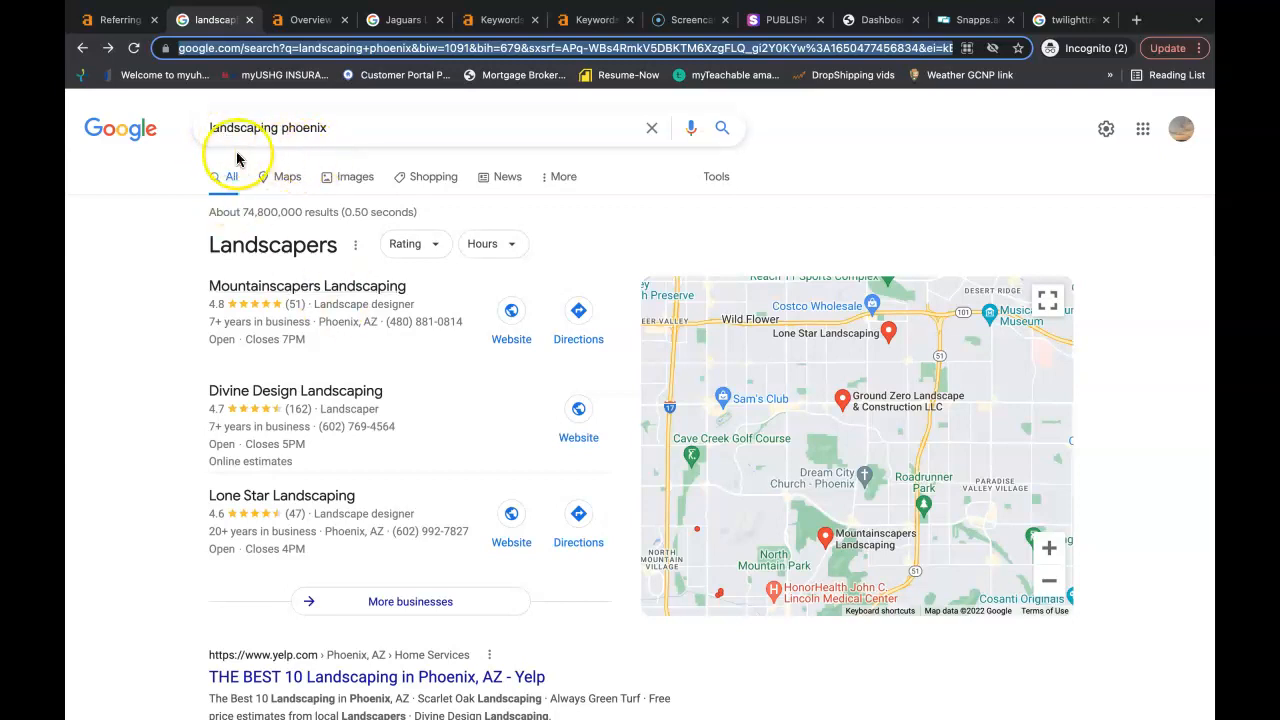
mouse_move(160, 260)
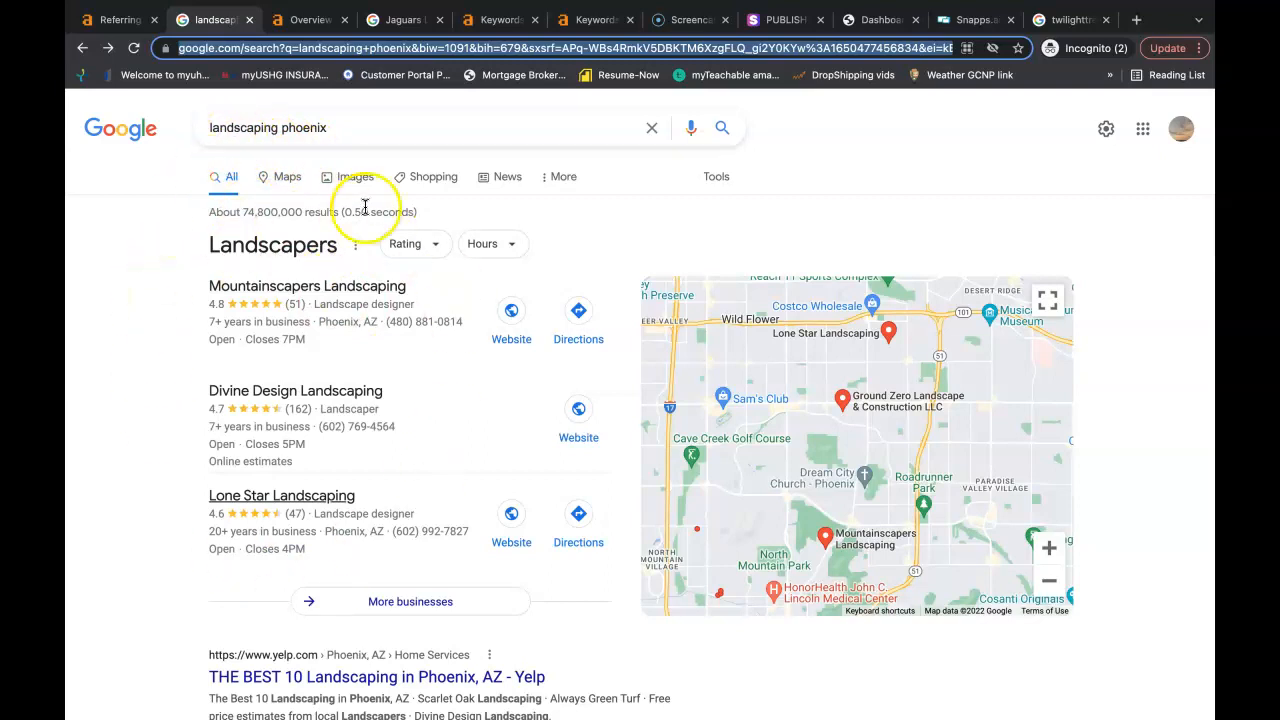
mouse_move(276, 296)
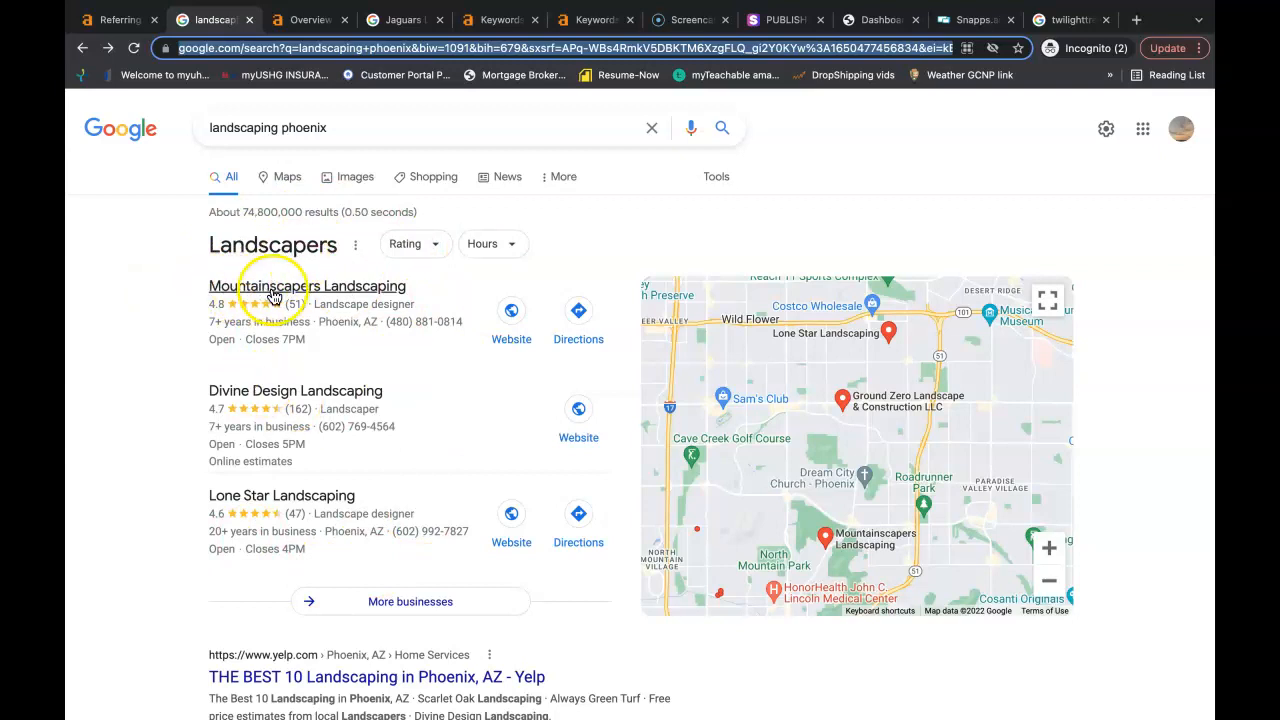